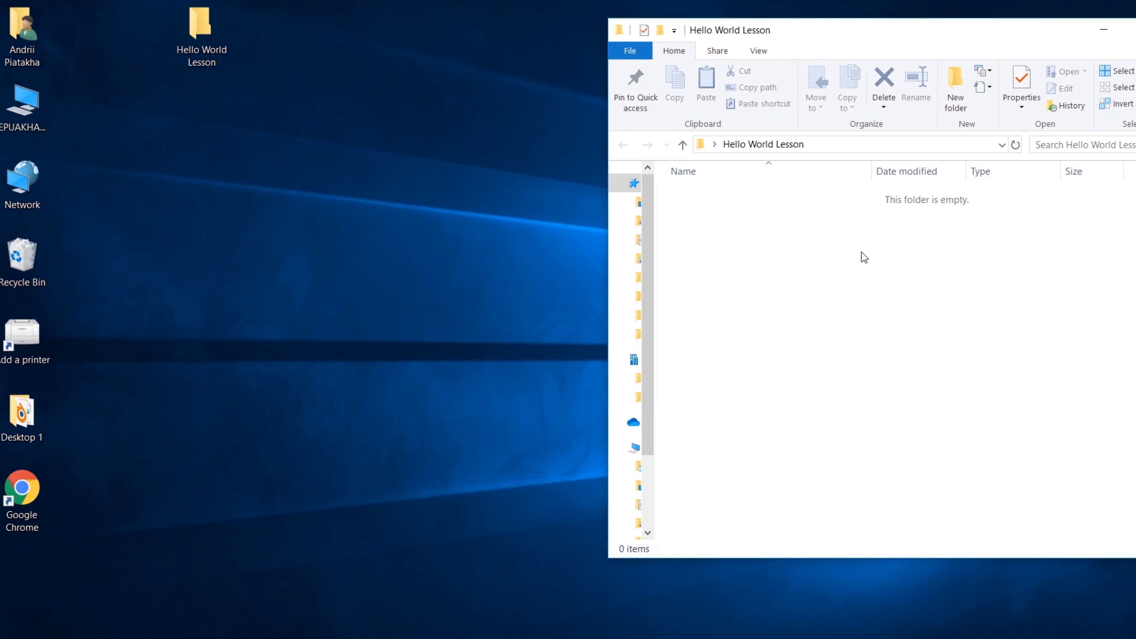
{"action": "mouse_move", "coordinate": [890, 158]}
{"action": "type", "text": "cm"}
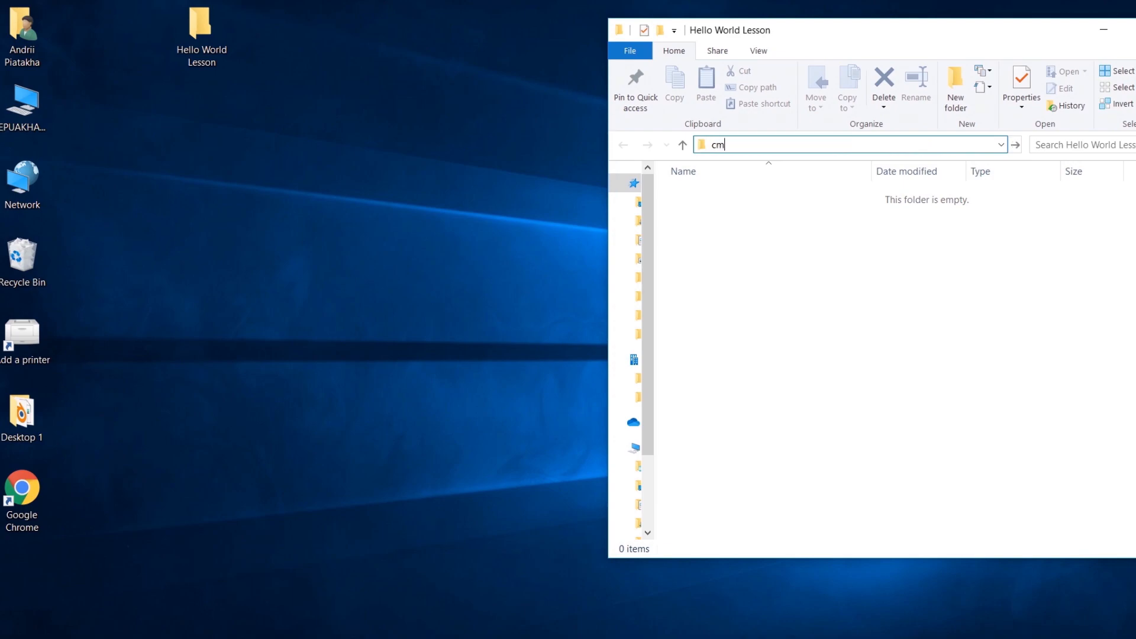
Launch a command window at the Hello World Lesson folder via cmd in the address bar.
{"action": "type", "text": "d"}
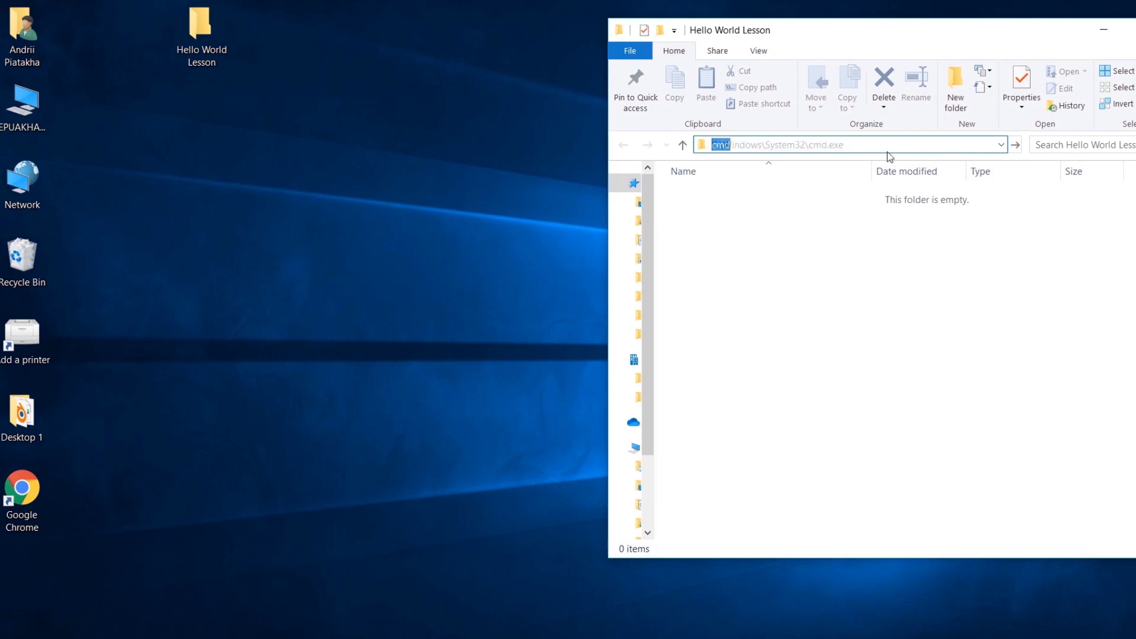
{"action": "key", "text": "Return"}
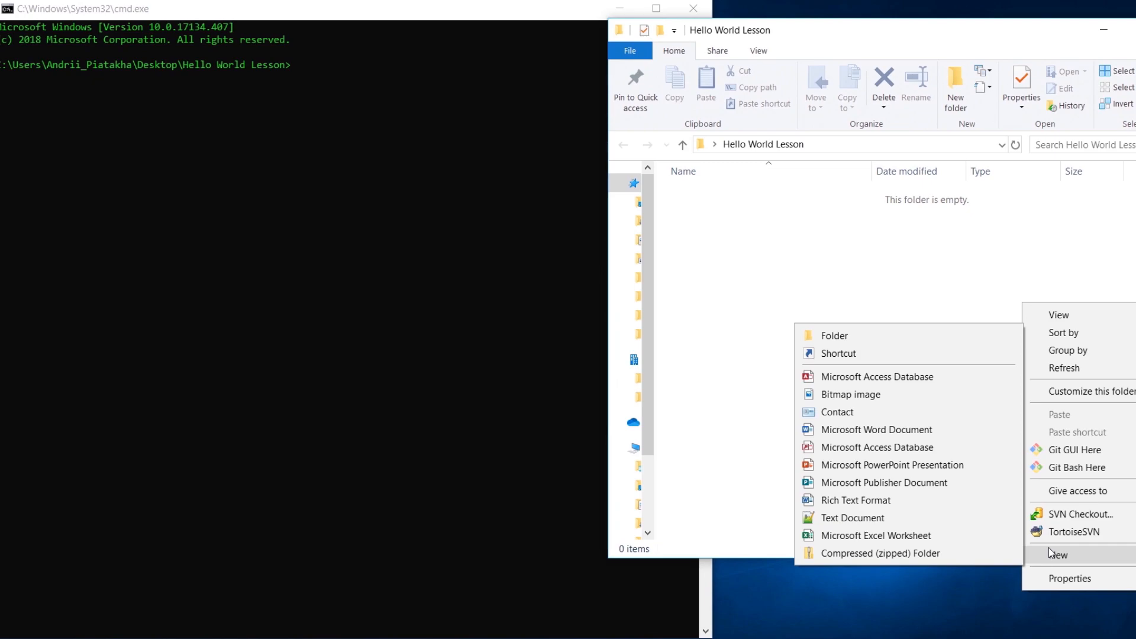
{"action": "mouse_move", "coordinate": [909, 519]}
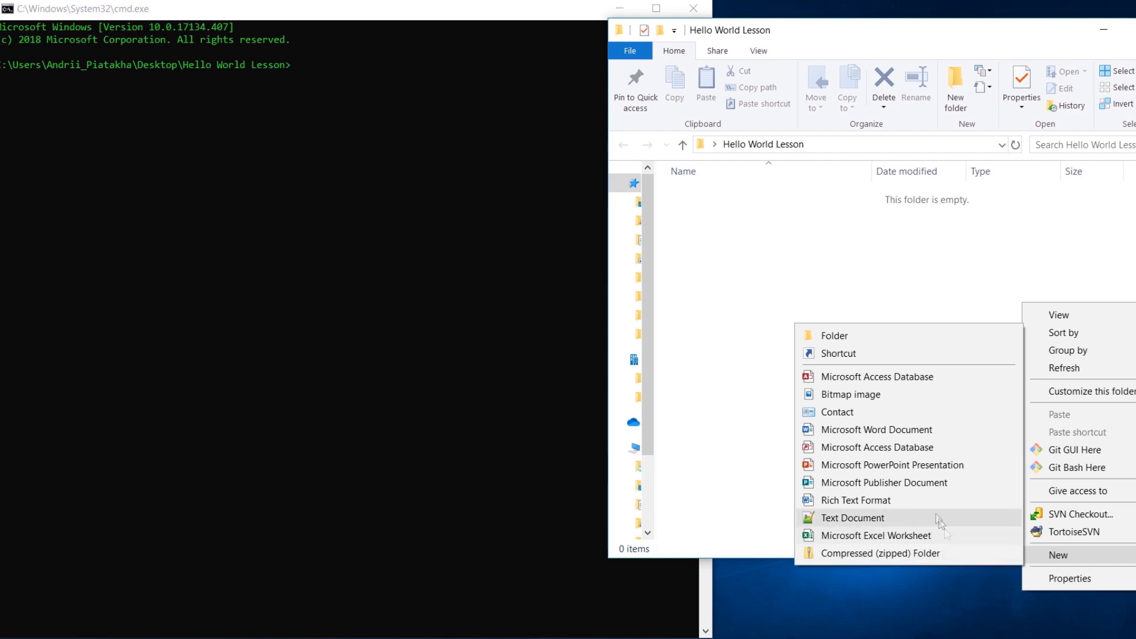
{"action": "mouse_move", "coordinate": [933, 519]}
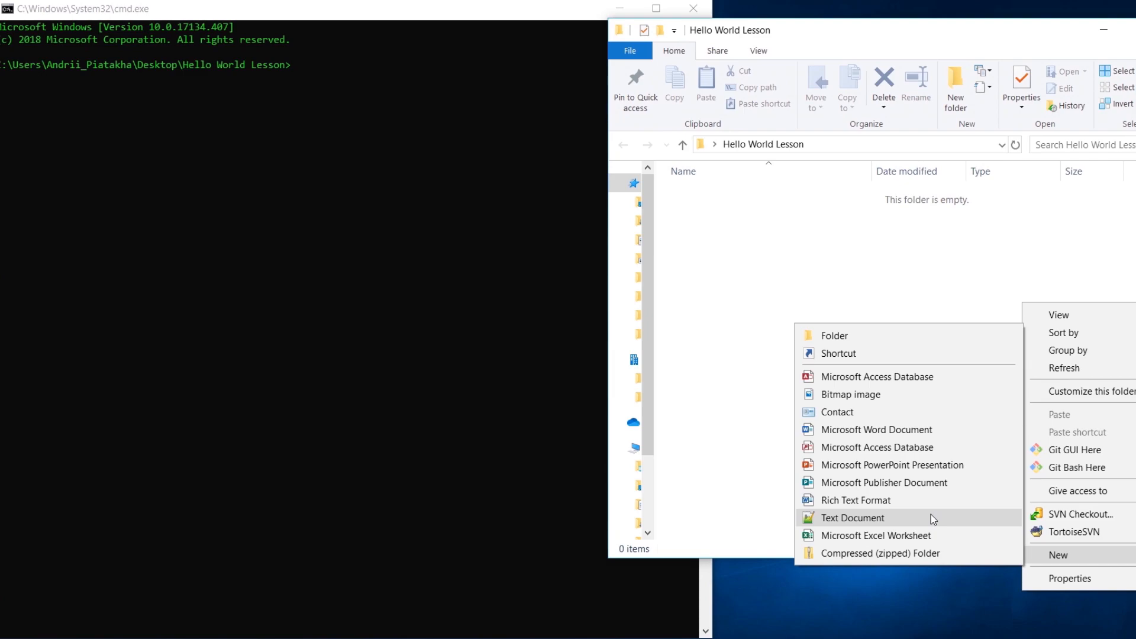
Dismiss the New submenu and give focus to the Command Prompt window.
{"action": "left_click", "coordinate": [335, 308]}
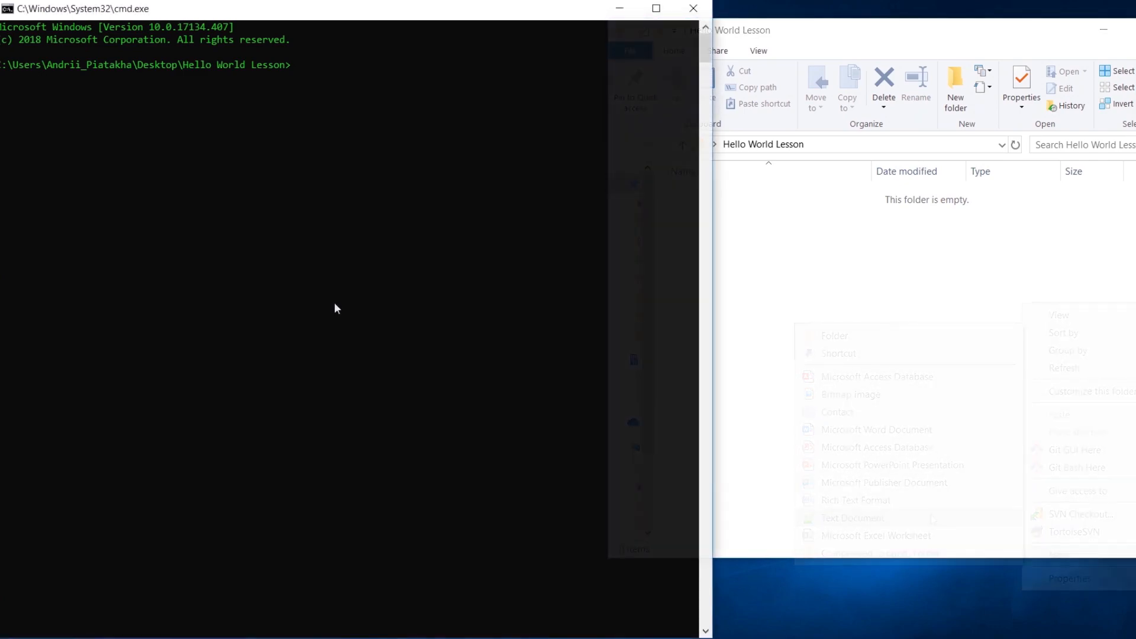
{"action": "left_click", "coordinate": [335, 307]}
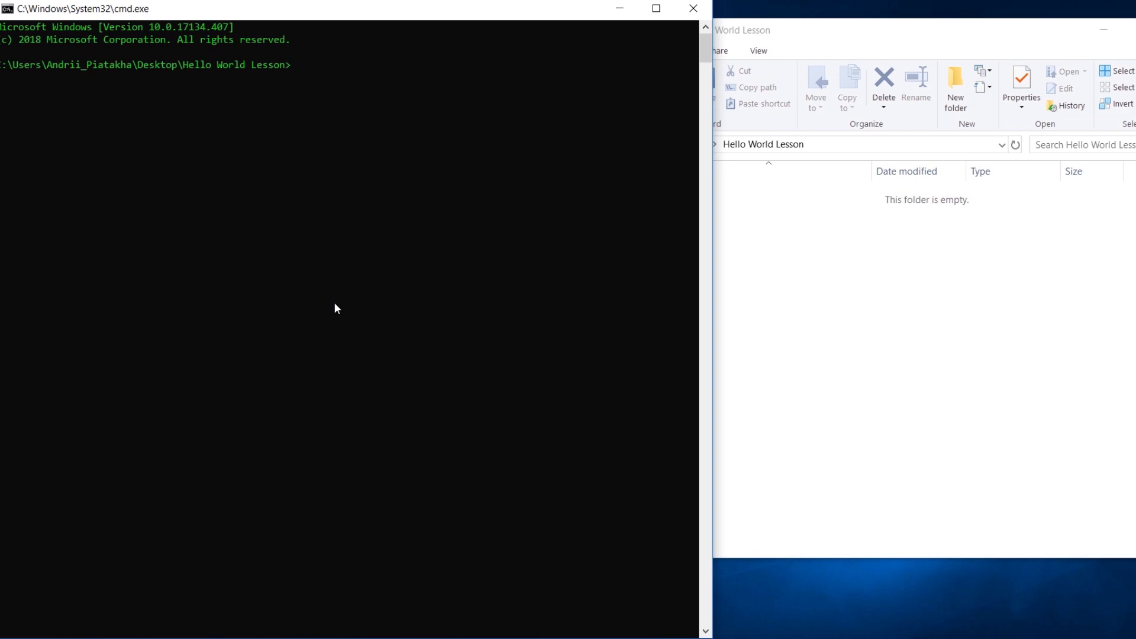
Create an empty HelloWorld.java by launching notepad HelloWorld.java and agreeing to create it.
{"action": "type", "text": "notepad"}
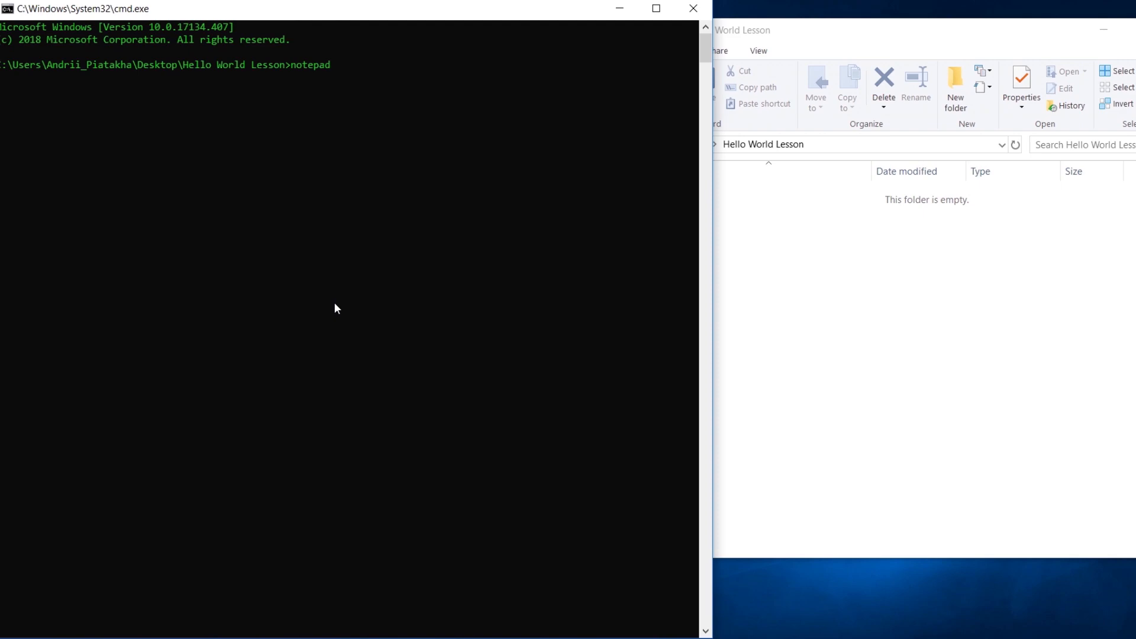
{"action": "type", "text": "HelloWo"}
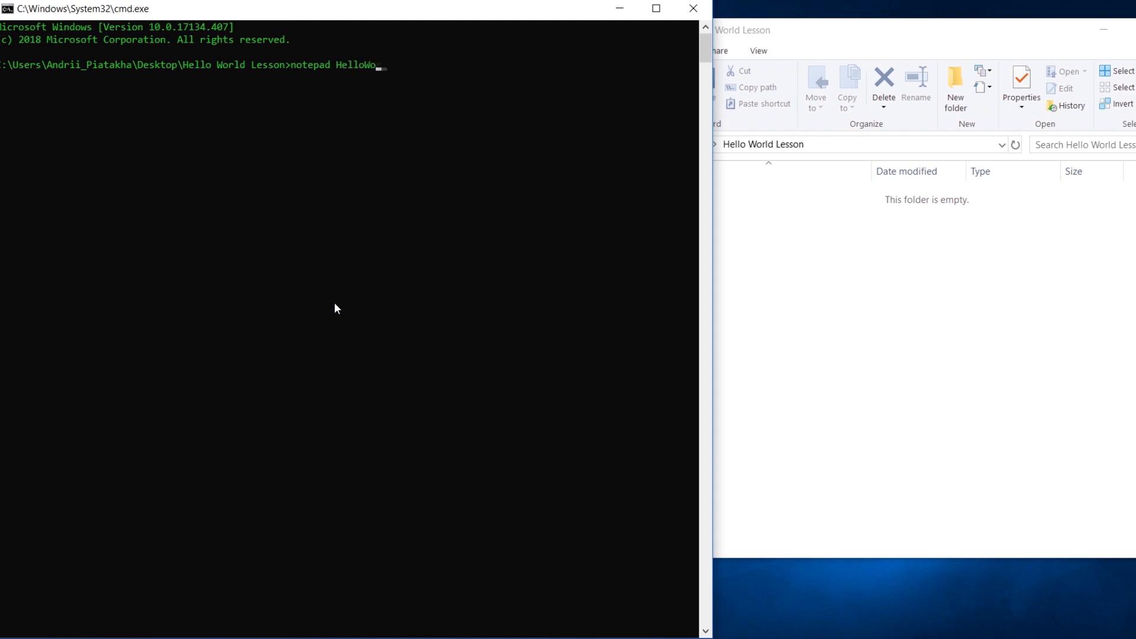
{"action": "type", "text": "rld.java"}
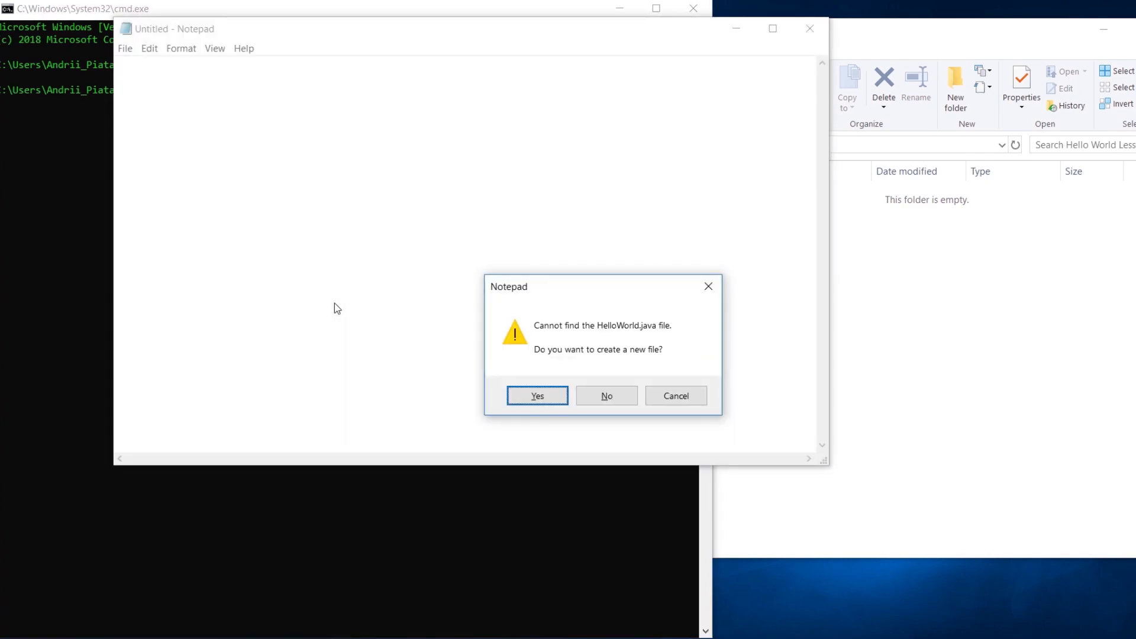
{"action": "left_click", "coordinate": [536, 395]}
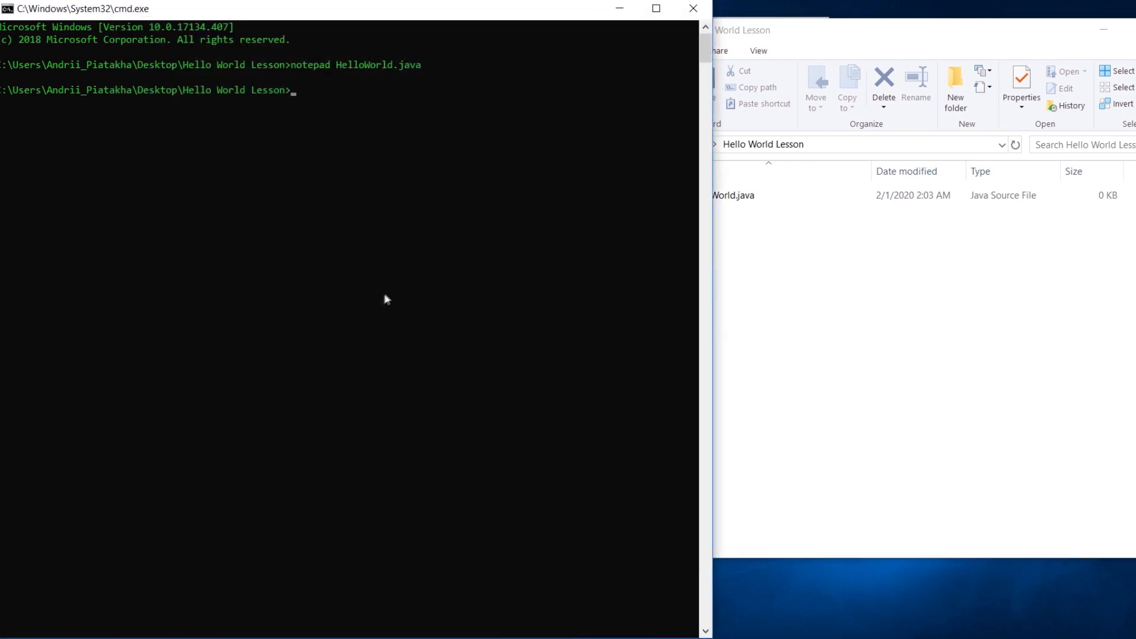
Enter touch HelloWorld.java at the prompt, then discard it without running.
{"action": "type", "text": "touch"}
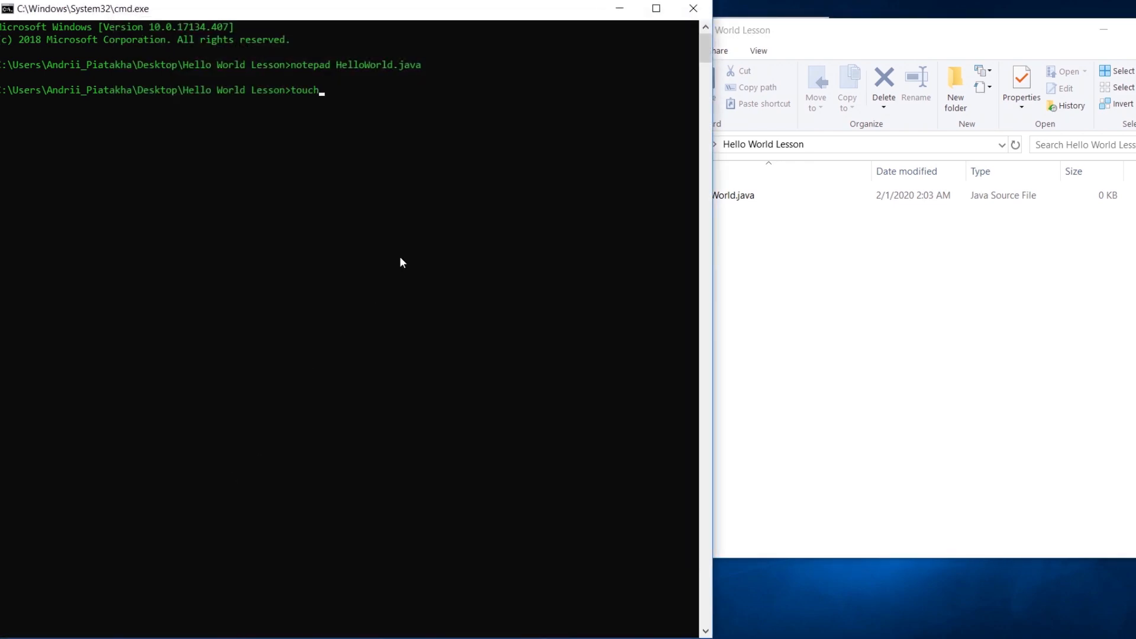
{"action": "type", "text": "HelloWorl"}
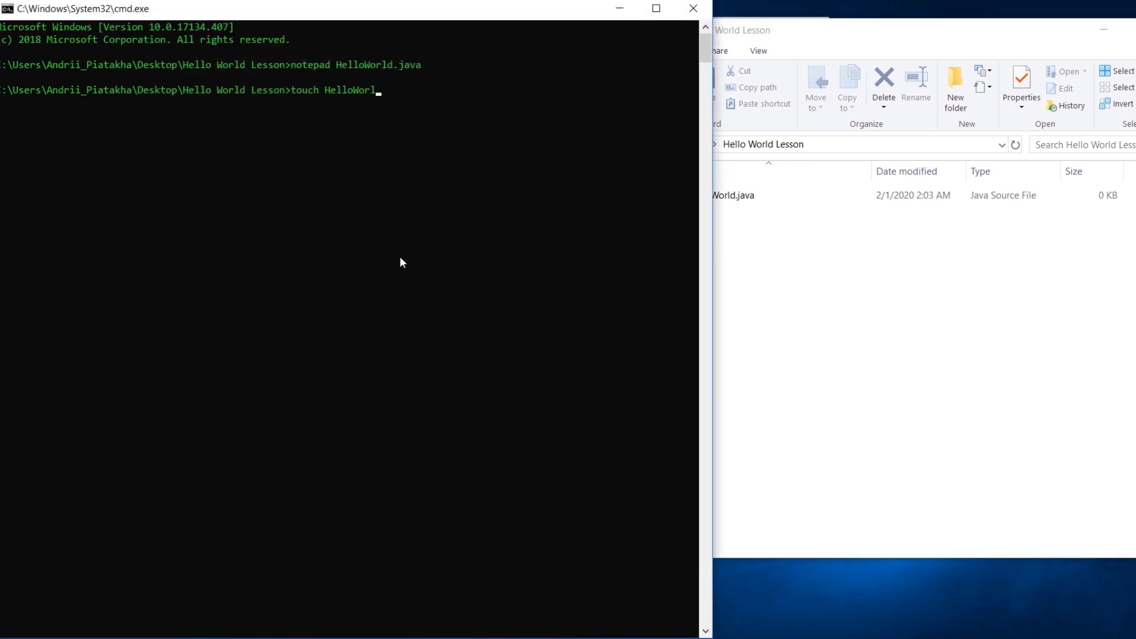
{"action": "type", "text": "d.java"}
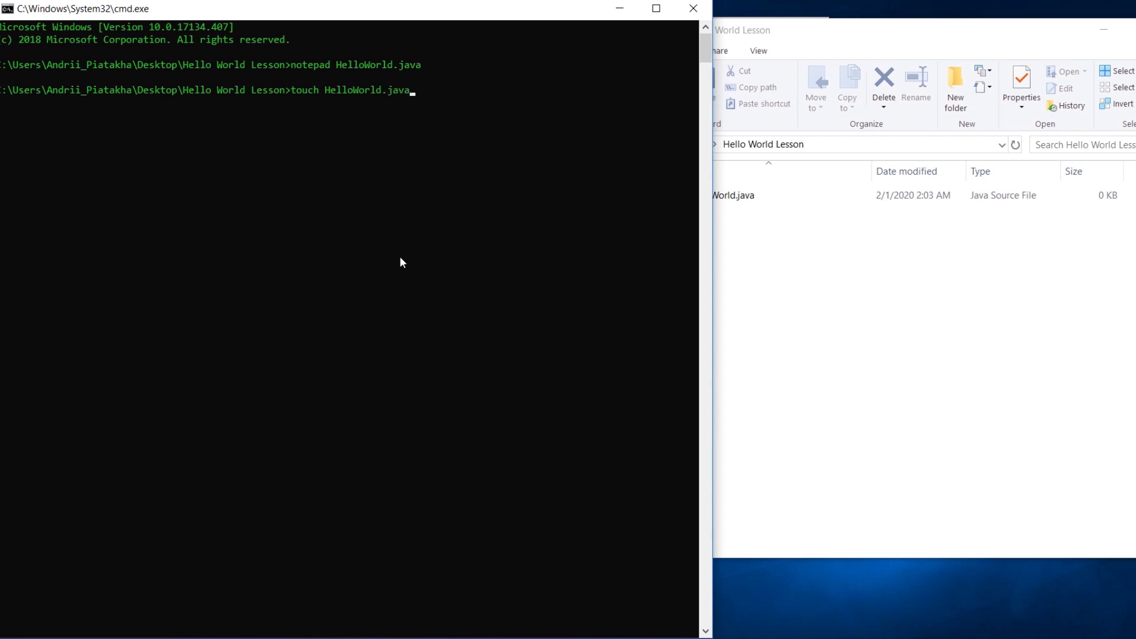
{"action": "key", "text": "Backspace"}
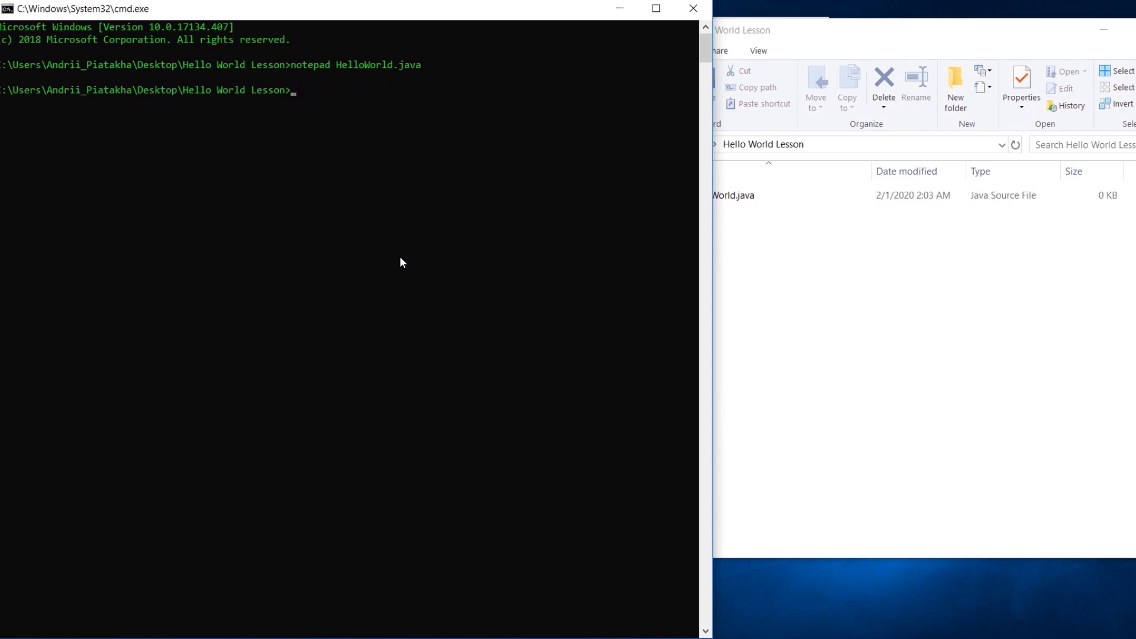
{"action": "mouse_move", "coordinate": [1029, 482]}
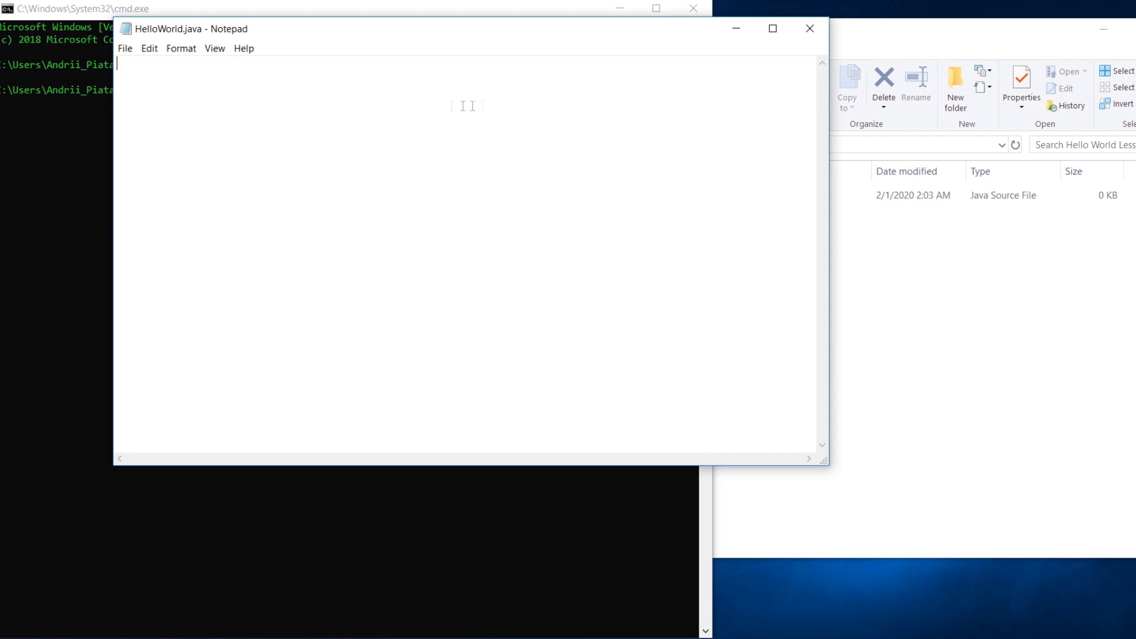
{"action": "mouse_move", "coordinate": [311, 105]}
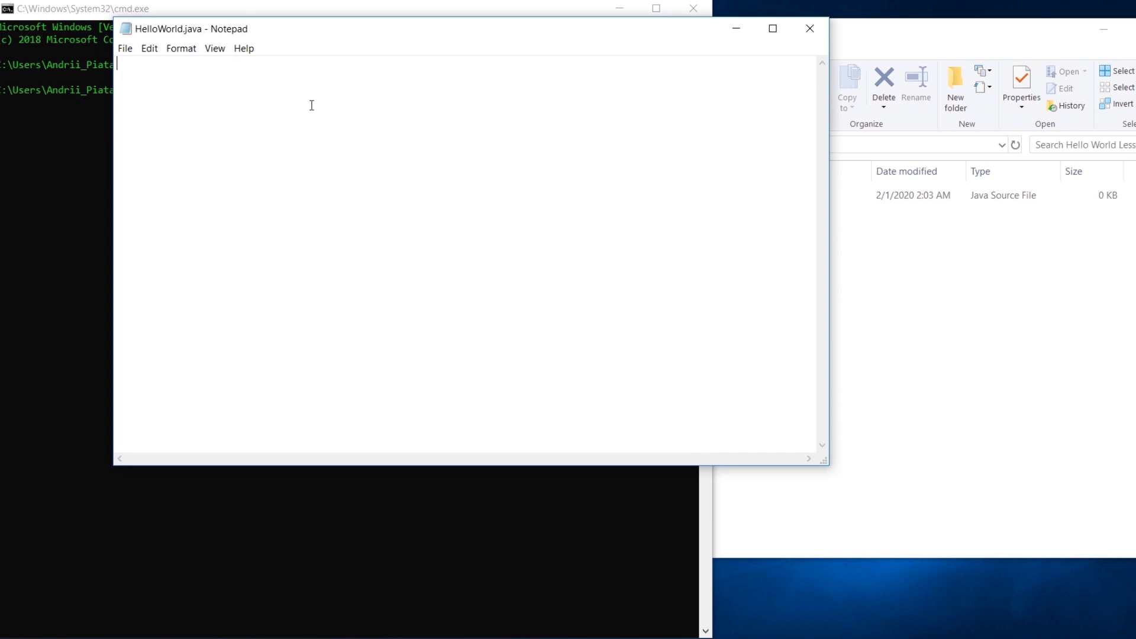
Write the line public class helloWorld and remove the mistaken lowercase h.
{"action": "type", "text": "publ"}
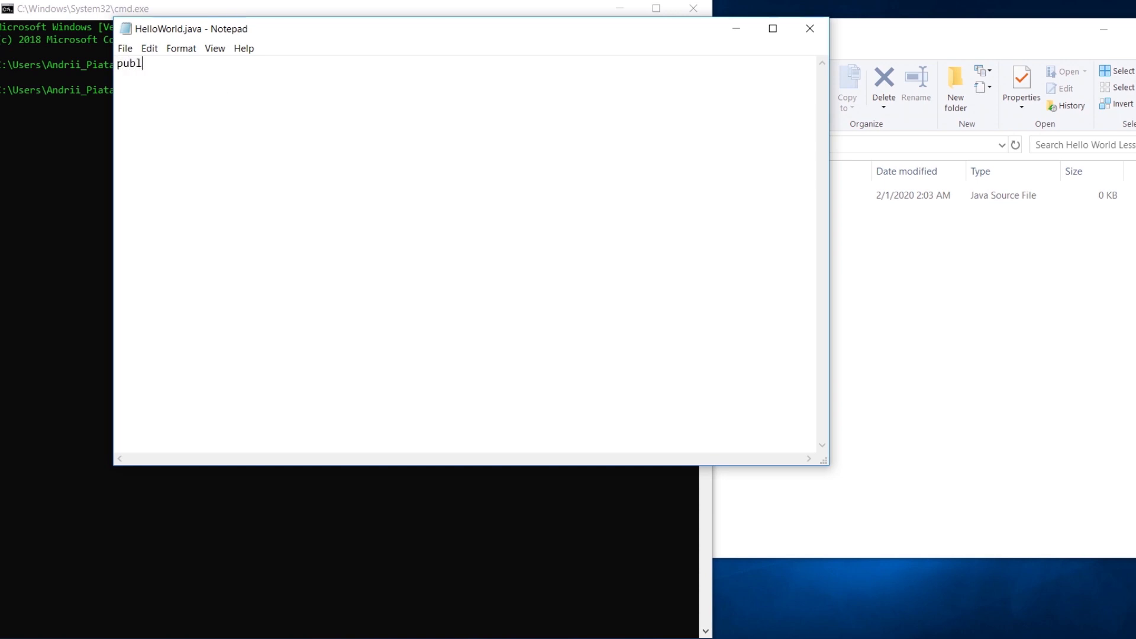
{"action": "type", "text": "ic"}
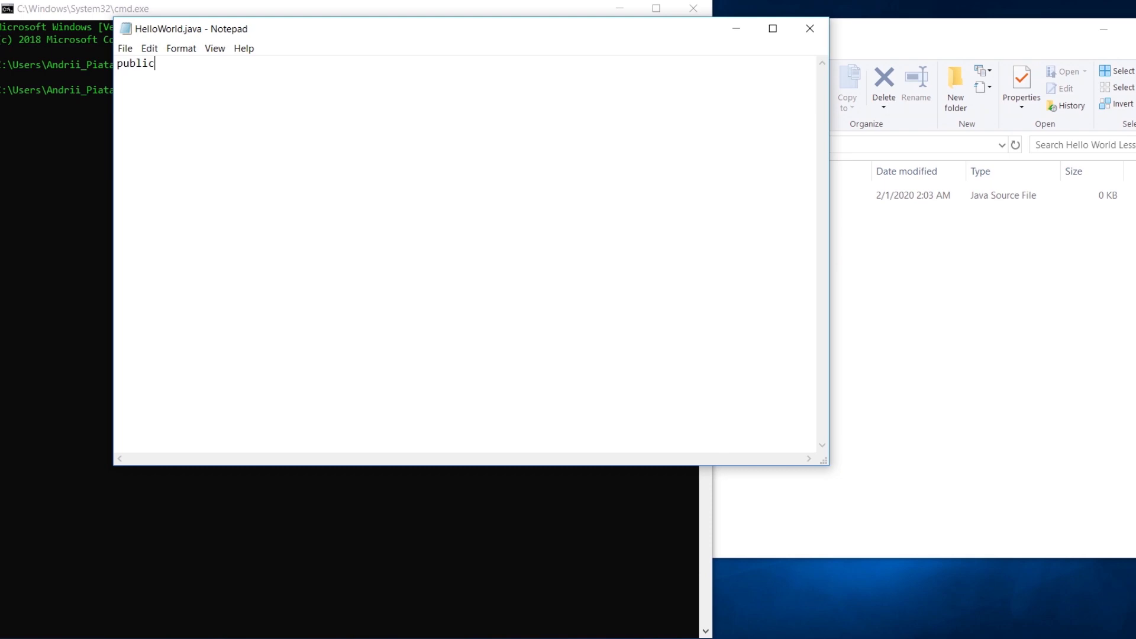
{"action": "type", "text": "clas"}
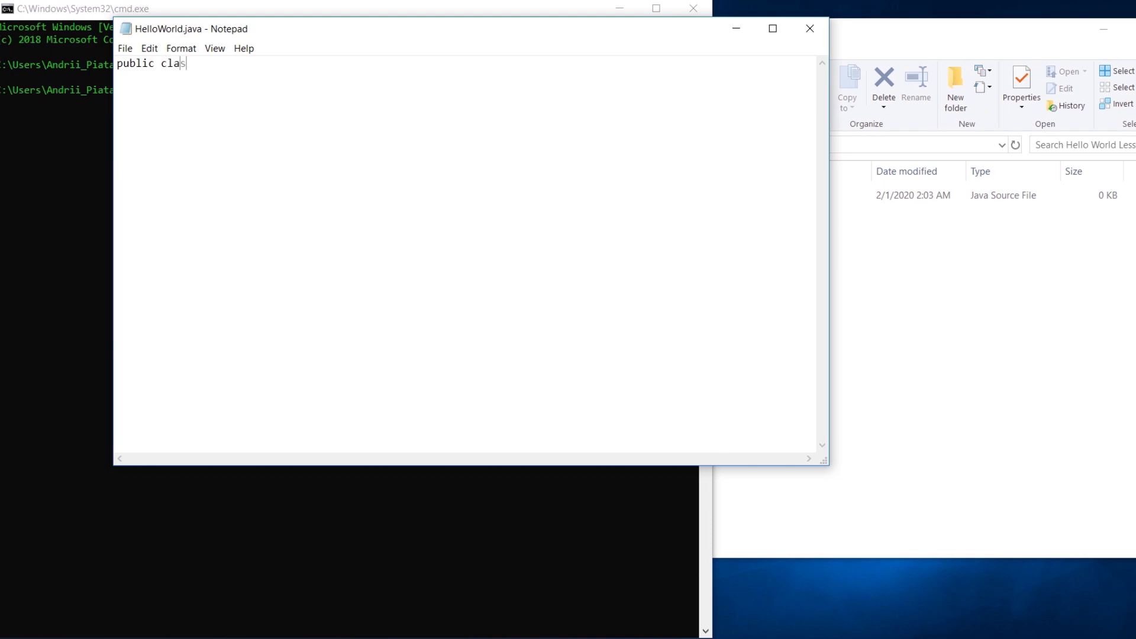
{"action": "type", "text": "s"}
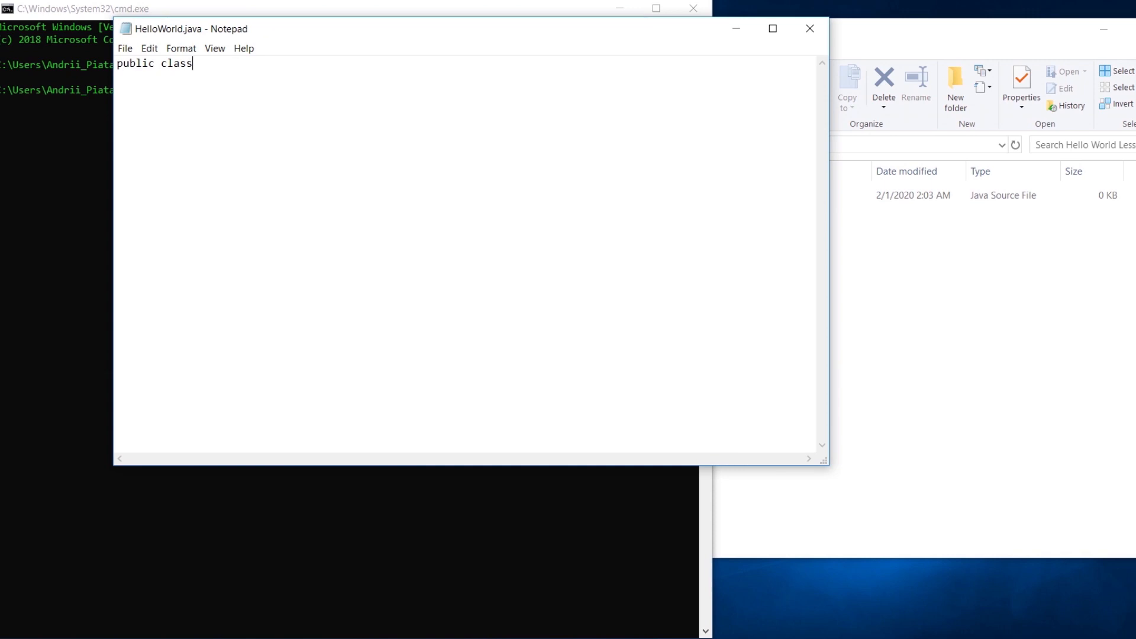
{"action": "type", "text": "Hello"}
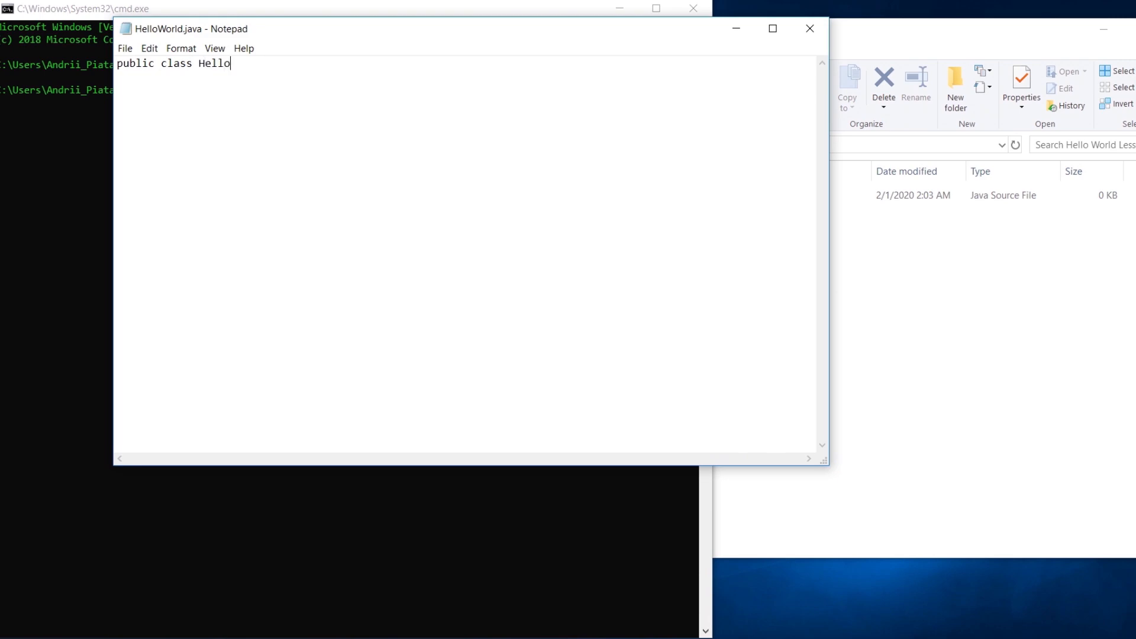
{"action": "type", "text": "World"}
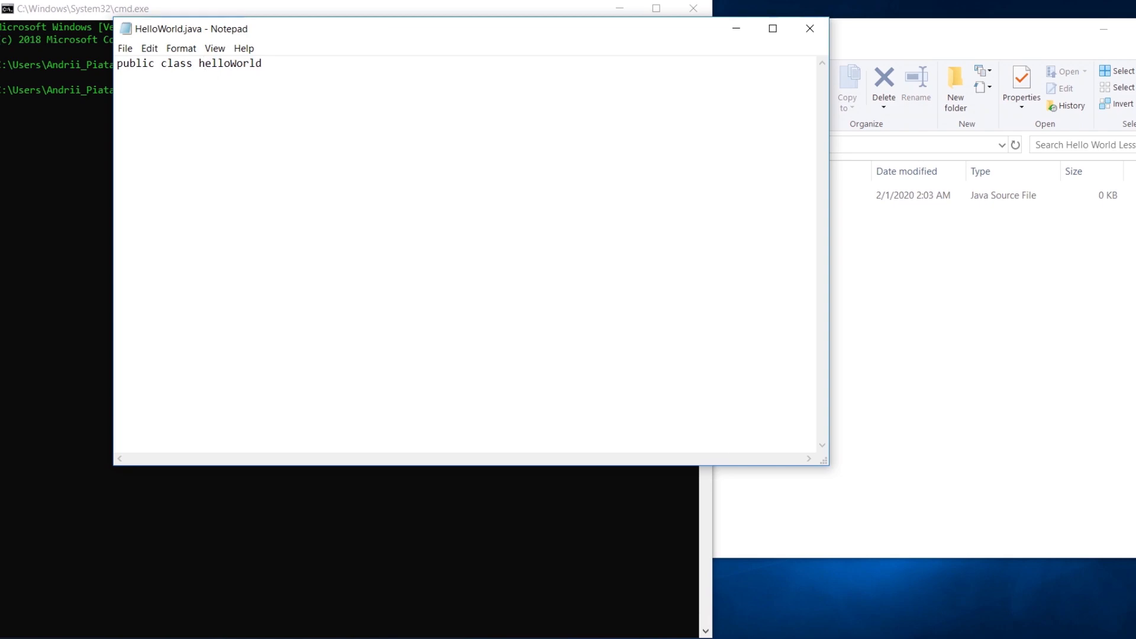
{"action": "left_click", "coordinate": [205, 63]}
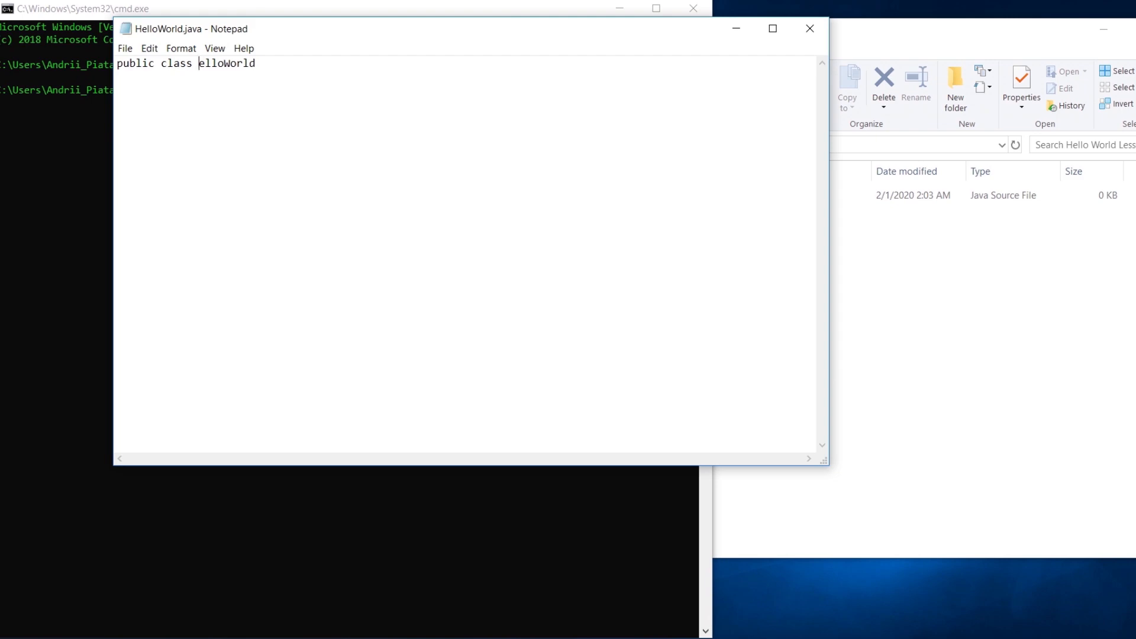
Fix the class name to HelloWorld and list Integer, String, number, println(), checkError(), SOME_CONSTANT below it.
{"action": "type", "text": "H"}
{"action": "left_click", "coordinate": [467, 77]}
{"action": "type", "text": "Integer ,"}
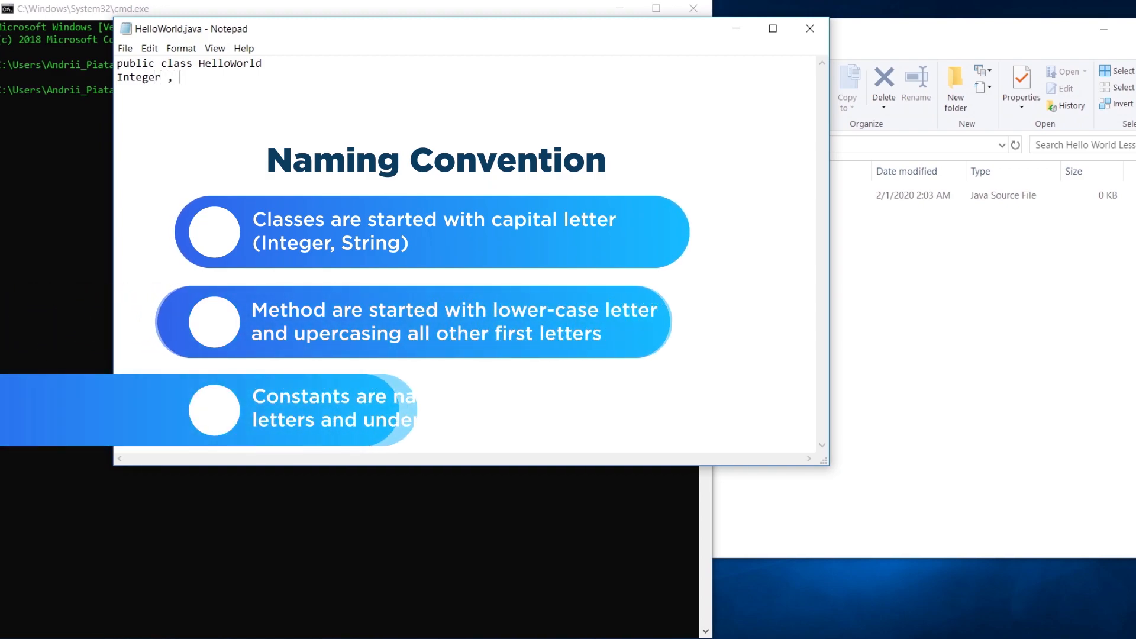
{"action": "type", "text": "String"}
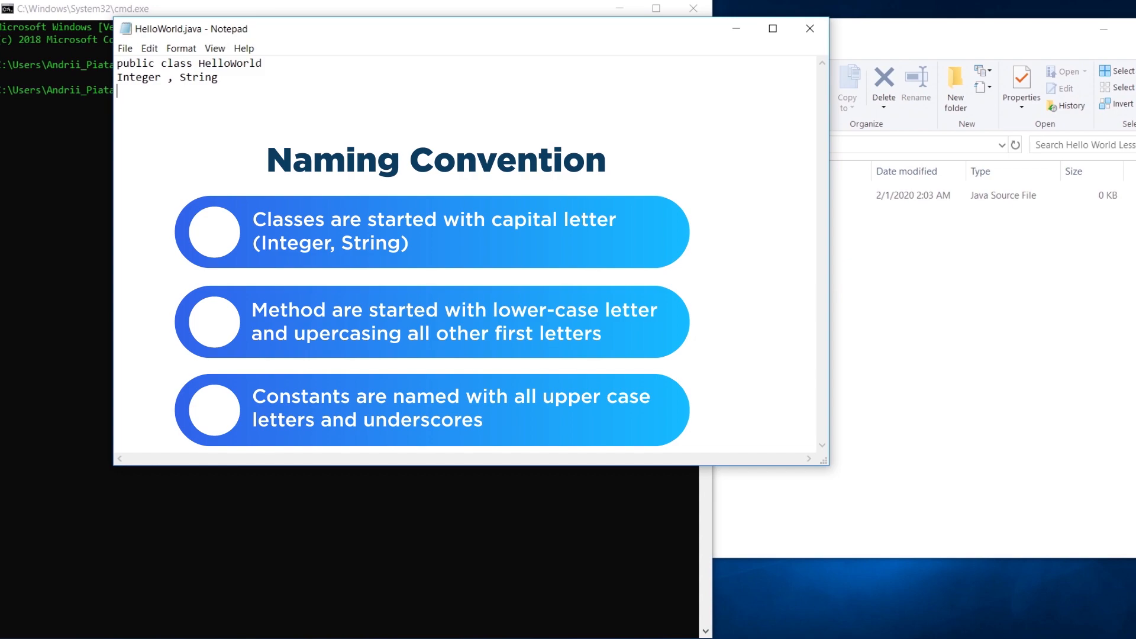
{"action": "type", "text": "number,"}
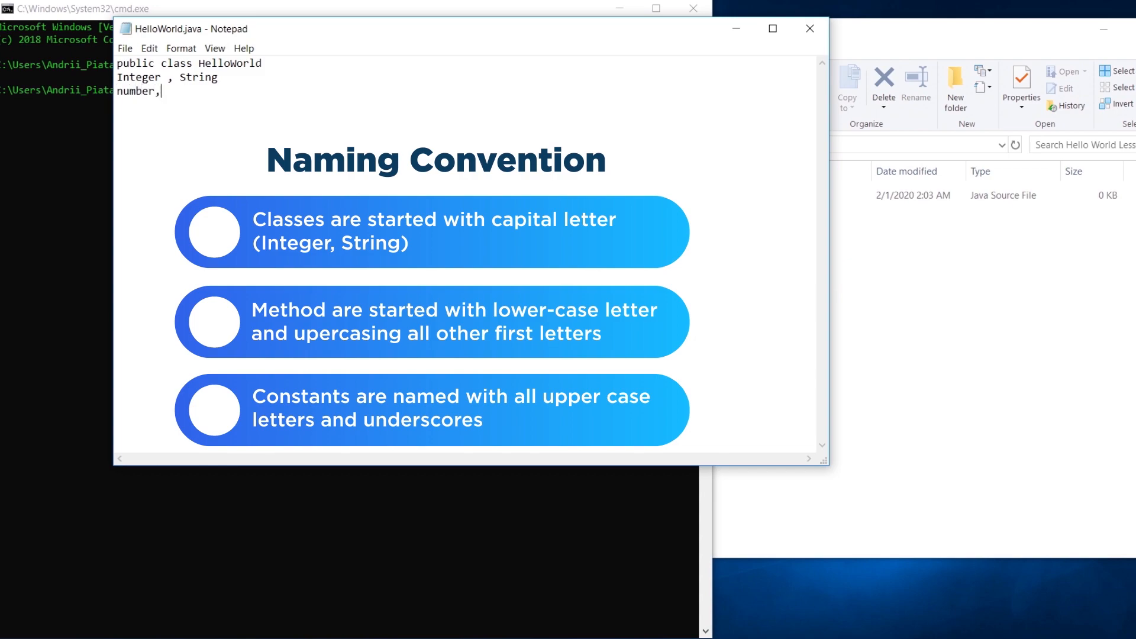
{"action": "type", "text": "println(), check"}
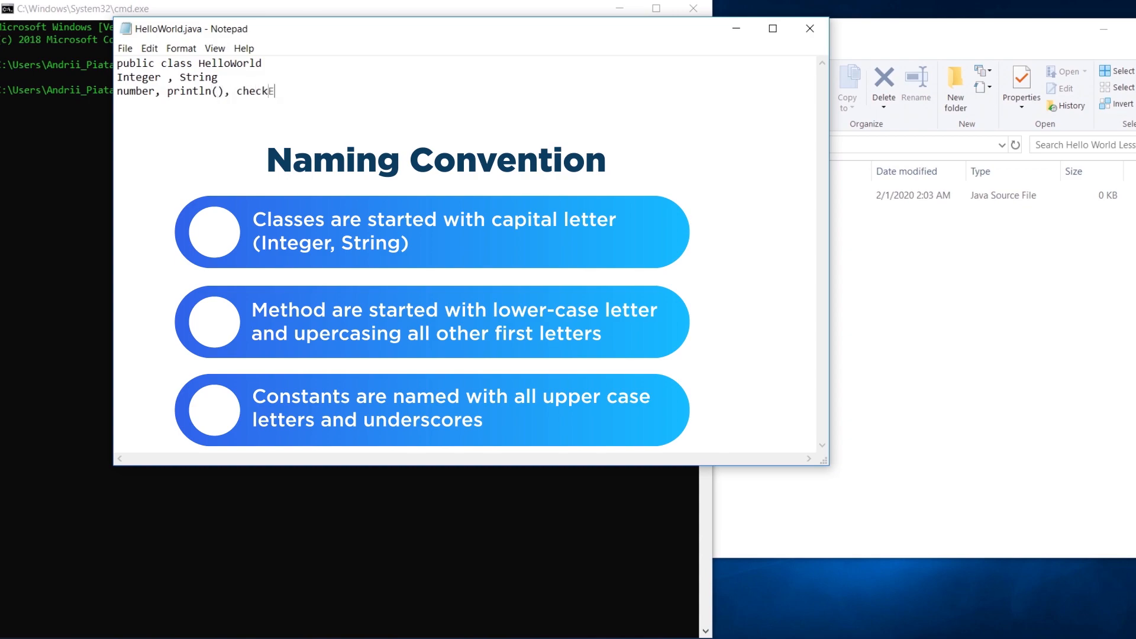
{"action": "type", "text": "Error()"}
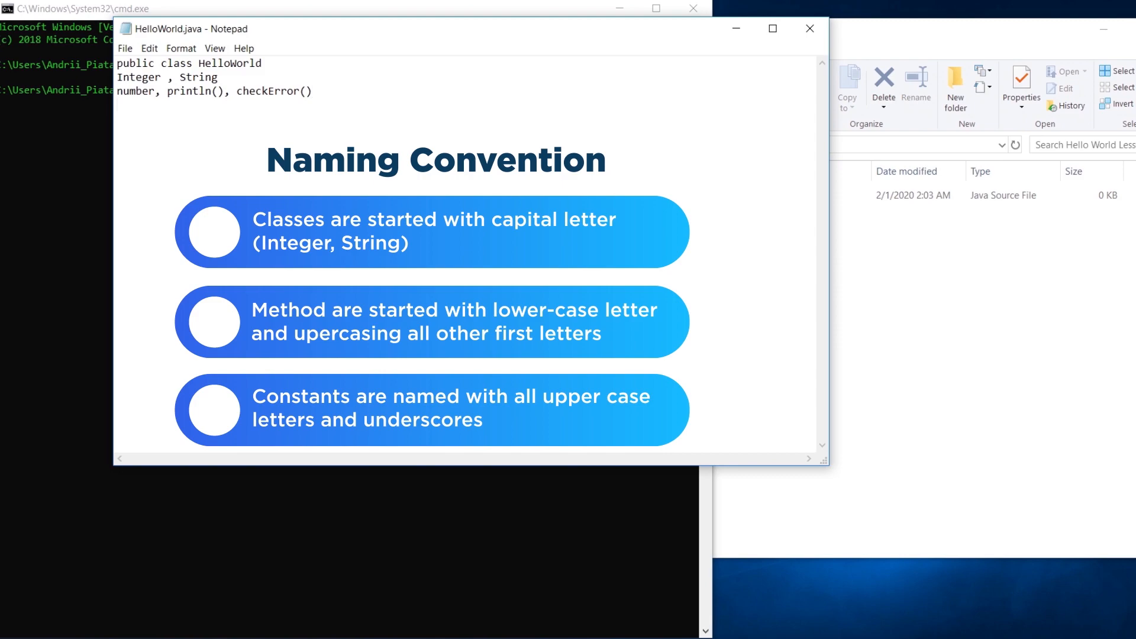
{"action": "type", "text": "SOME"}
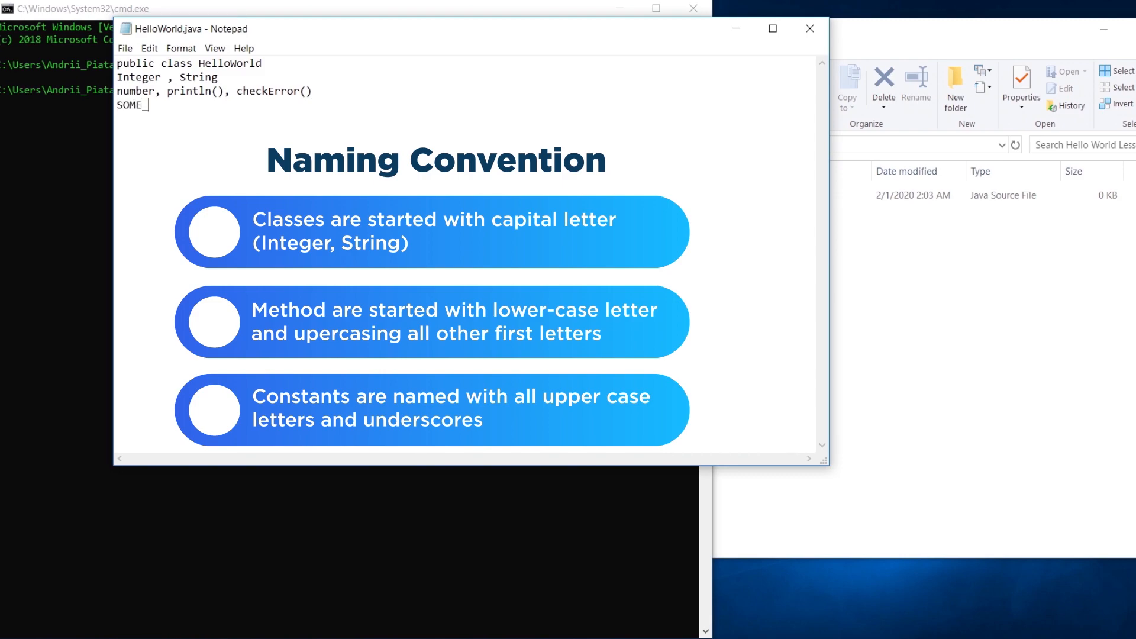
{"action": "type", "text": "_CONSTANT"}
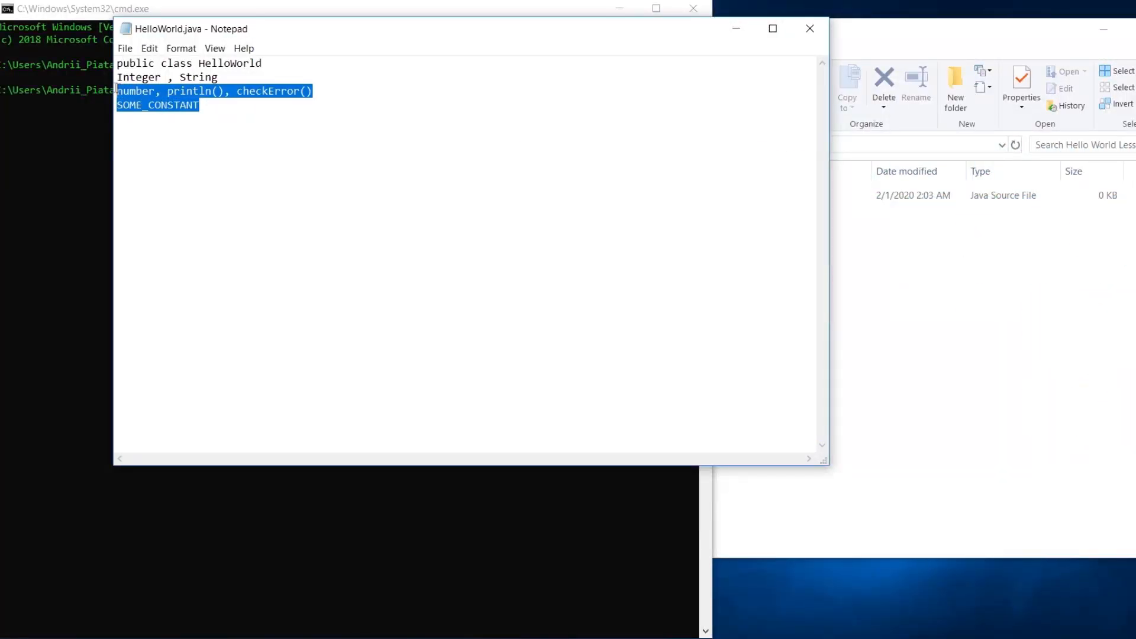
Remove the example lines and begin the method signature public static void main.
{"action": "key", "text": "Delete"}
{"action": "type", "text": " {"}
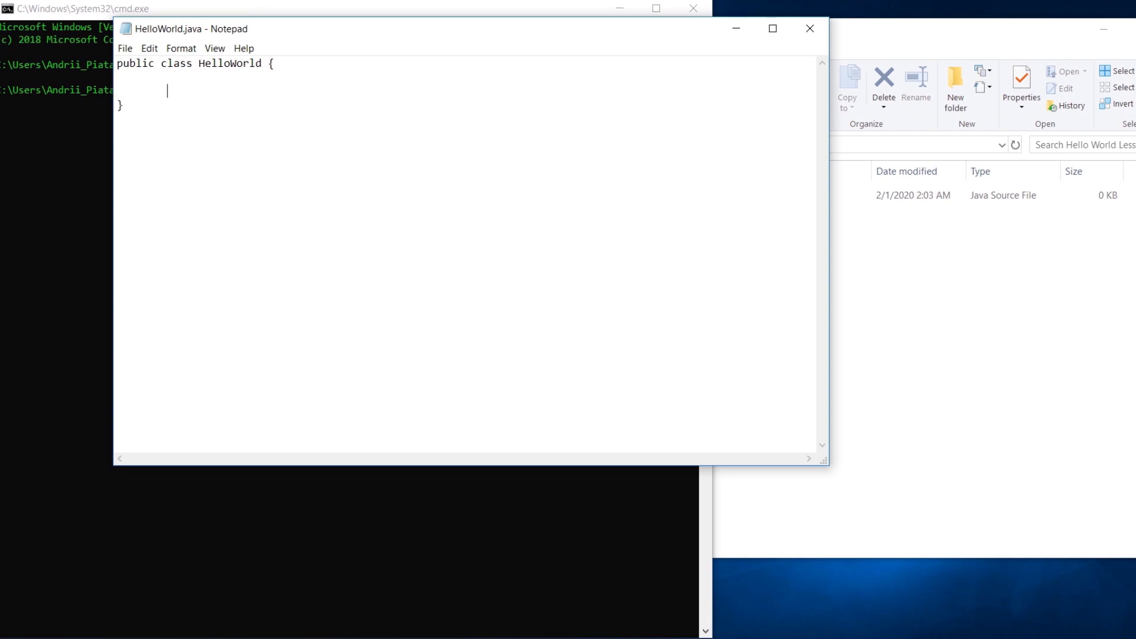
{"action": "type", "text": "public"}
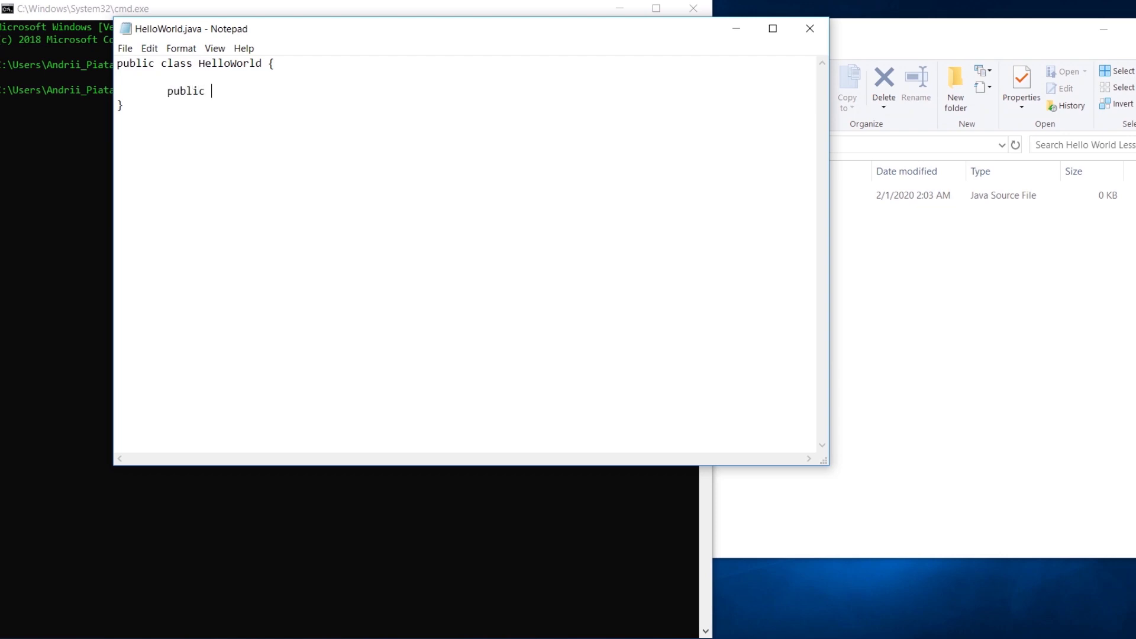
{"action": "type", "text": "static"}
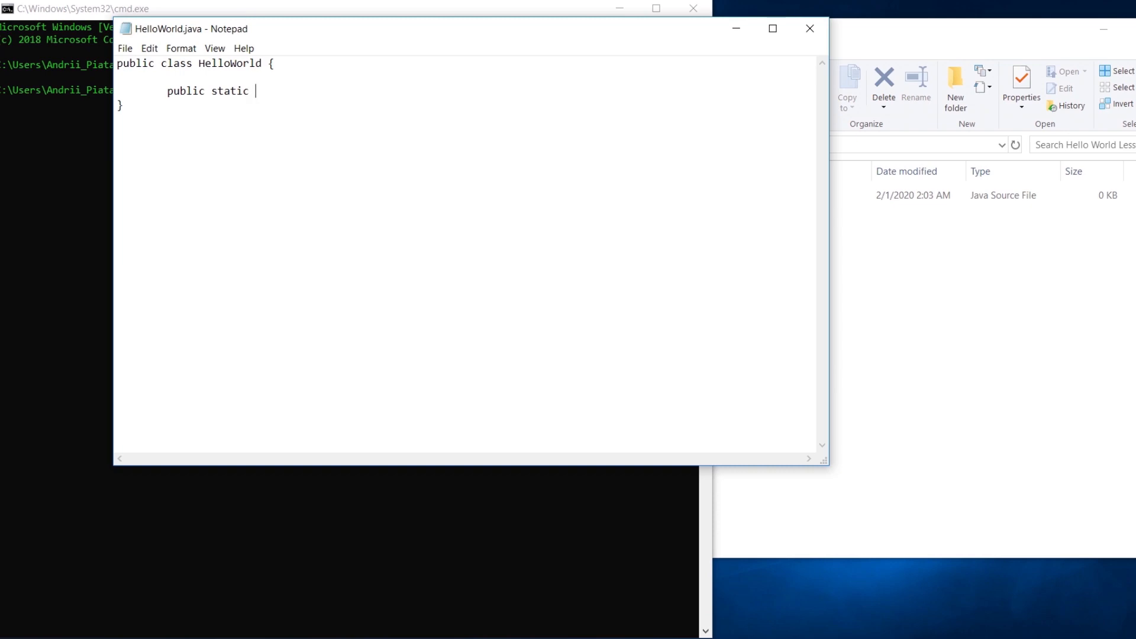
{"action": "type", "text": "v"}
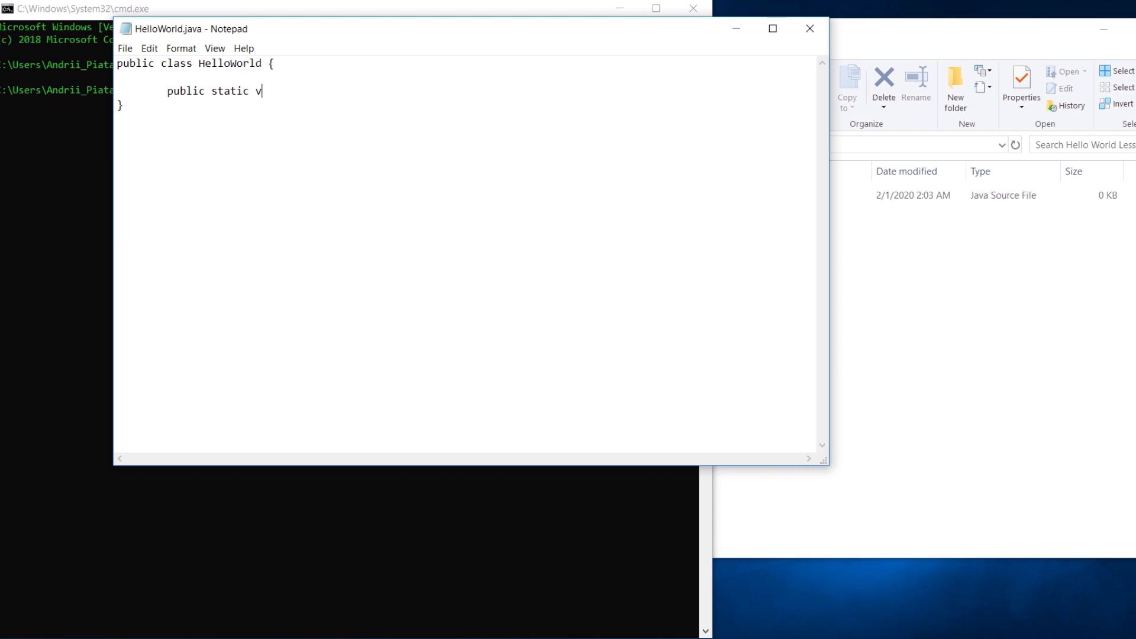
{"action": "type", "text": "oid"}
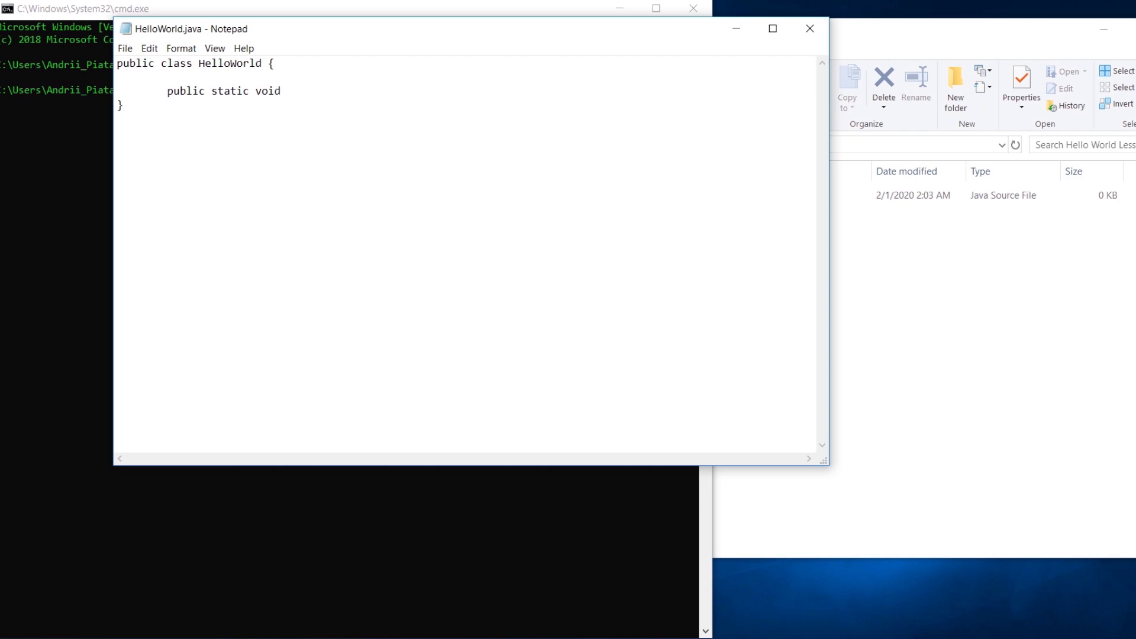
{"action": "type", "text": "main"}
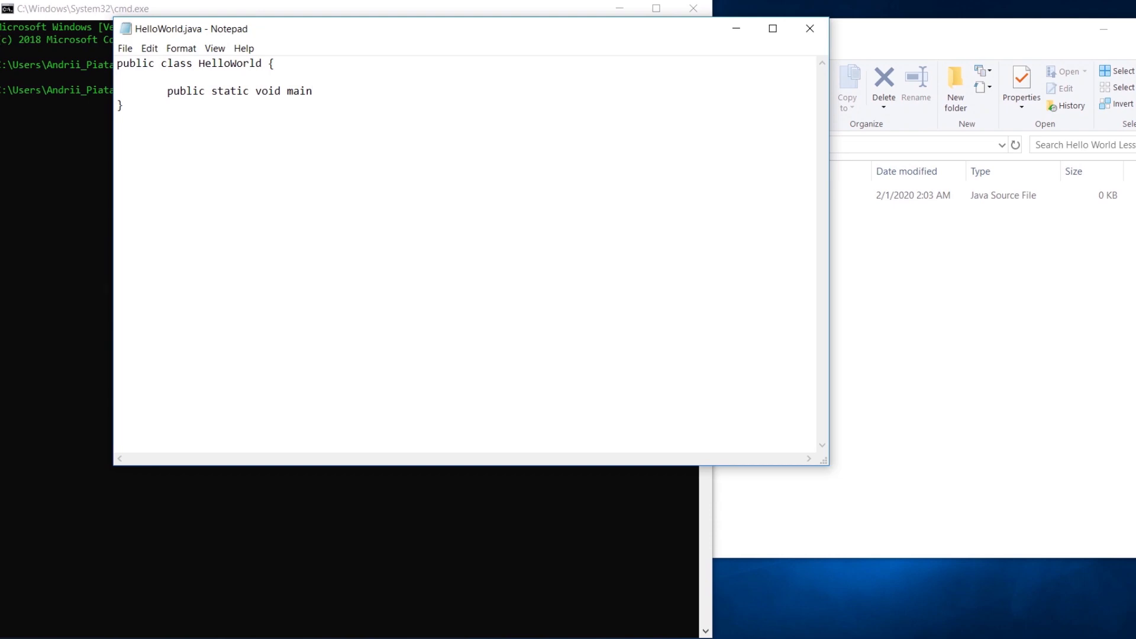
Complete the signature with the (String[] args) parameter and select args.
{"action": "type", "text": "(String)"}
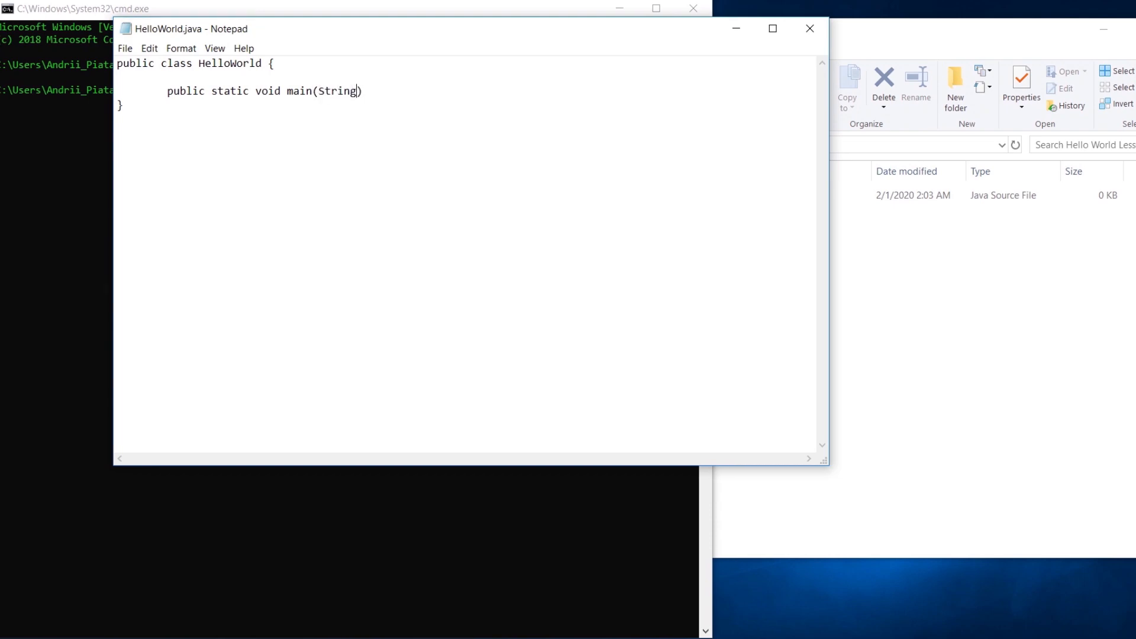
{"action": "type", "text": "[]"}
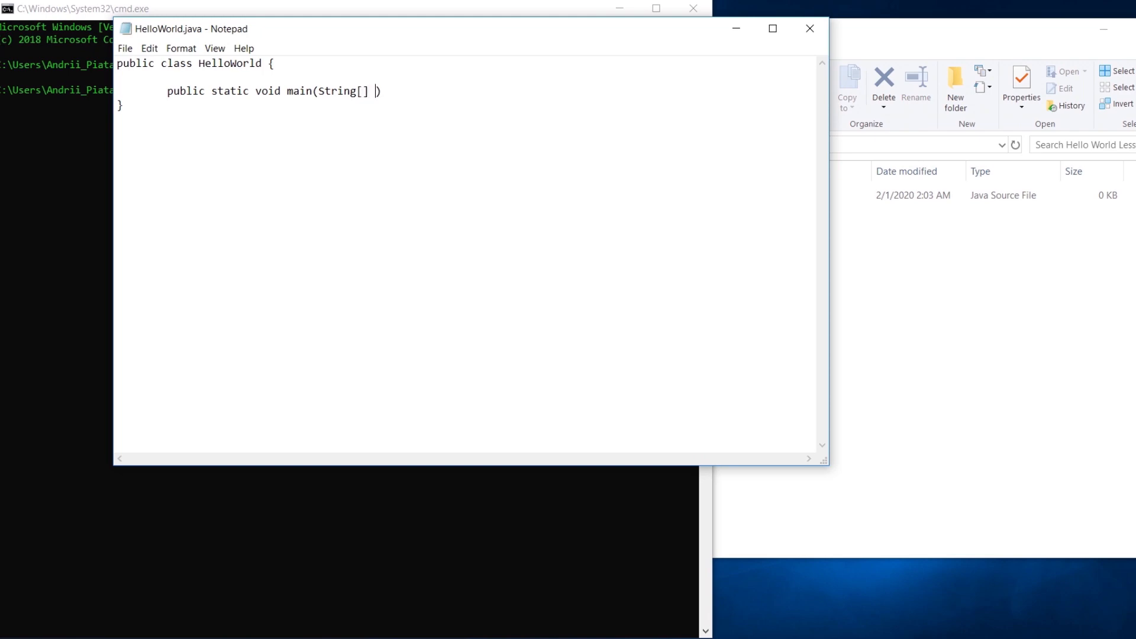
{"action": "type", "text": "args"}
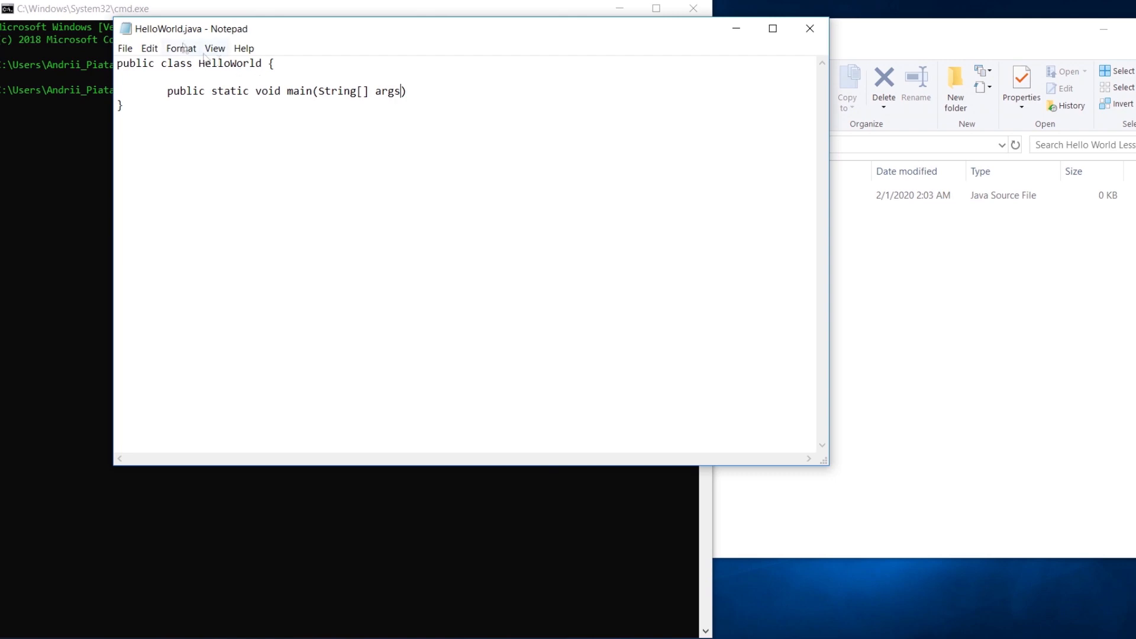
{"action": "double_click", "coordinate": [389, 91]}
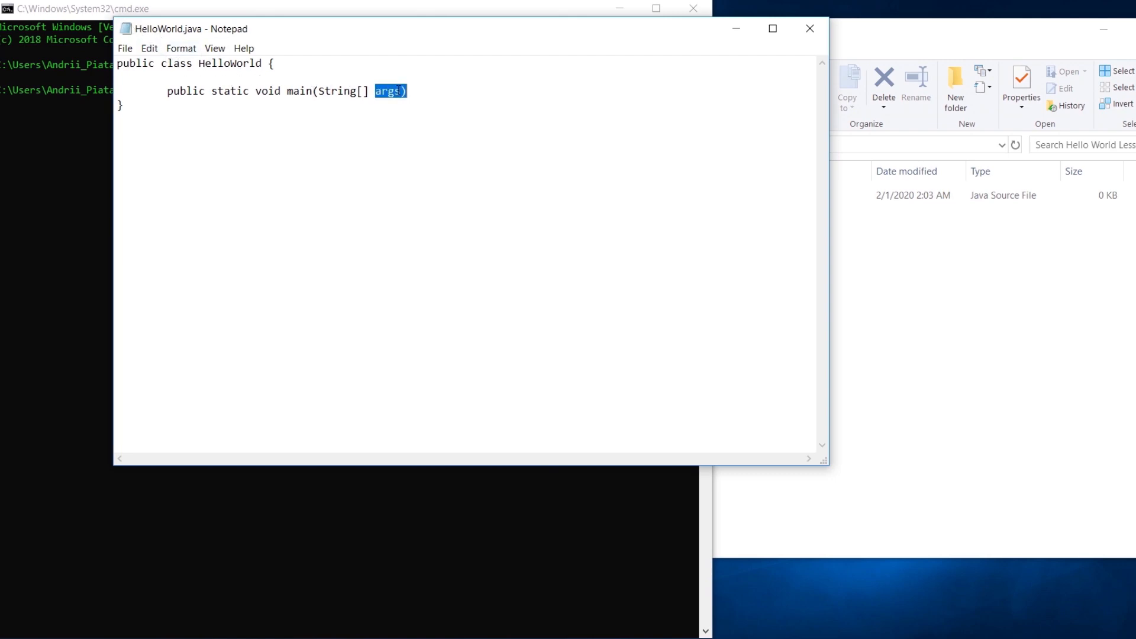
{"action": "left_click", "coordinate": [392, 91]}
{"action": "type", "text": " {"}
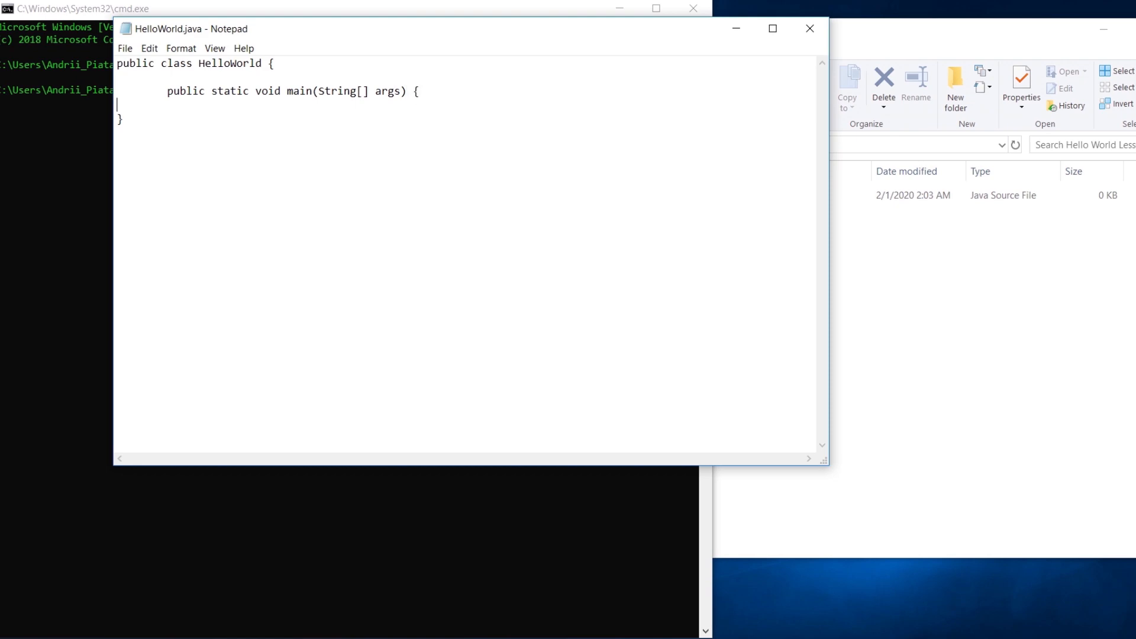
Close the braces and write the statement System.out.println(); inside main.
{"action": "type", "text": "}"}
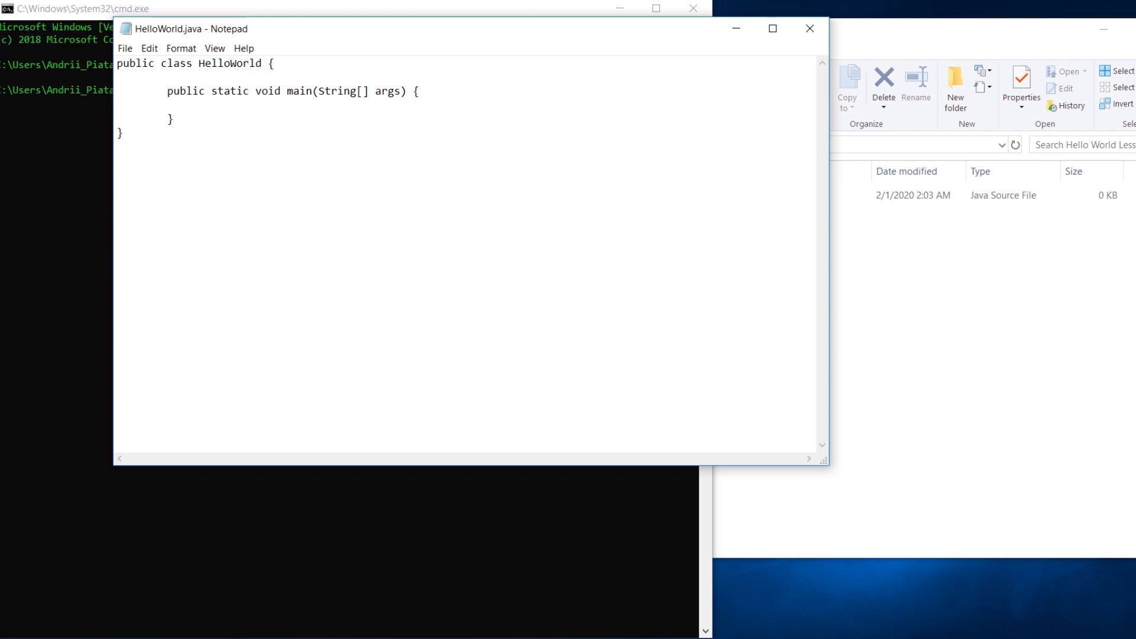
{"action": "type", "text": "System"}
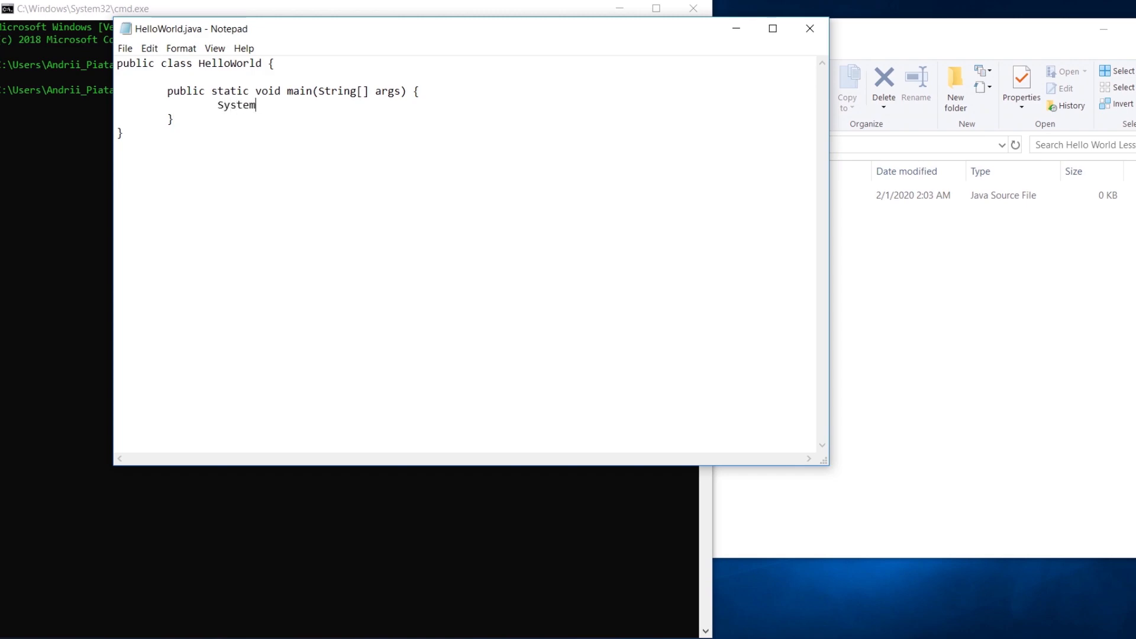
{"action": "type", "text": ".out"}
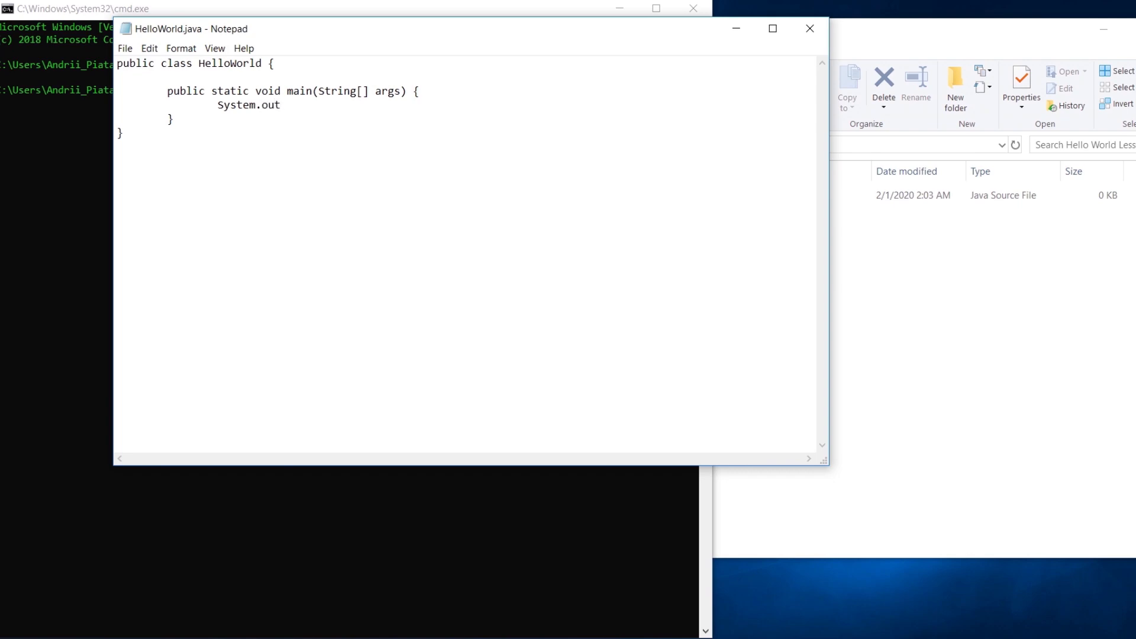
{"action": "left_click", "coordinate": [282, 106]}
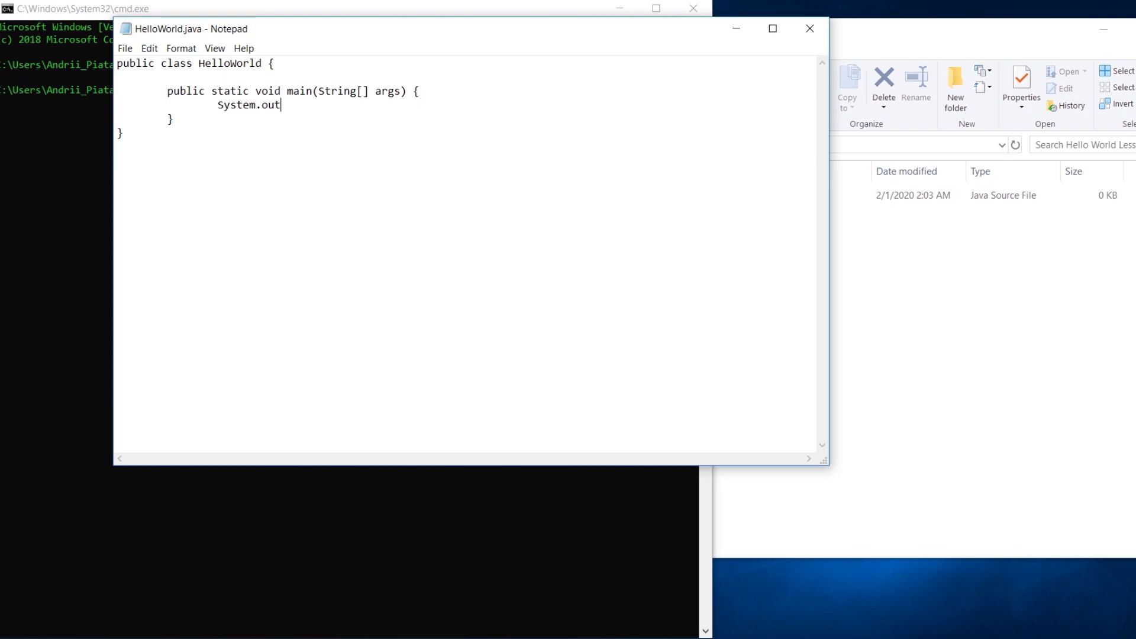
{"action": "type", "text": ".println"}
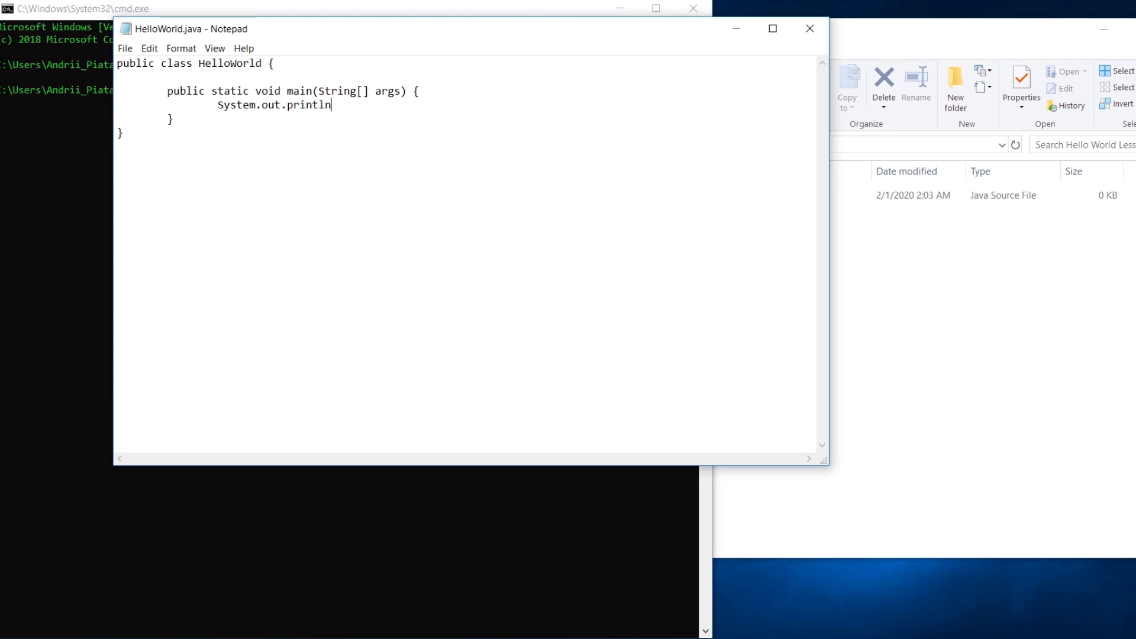
{"action": "type", "text": "()"}
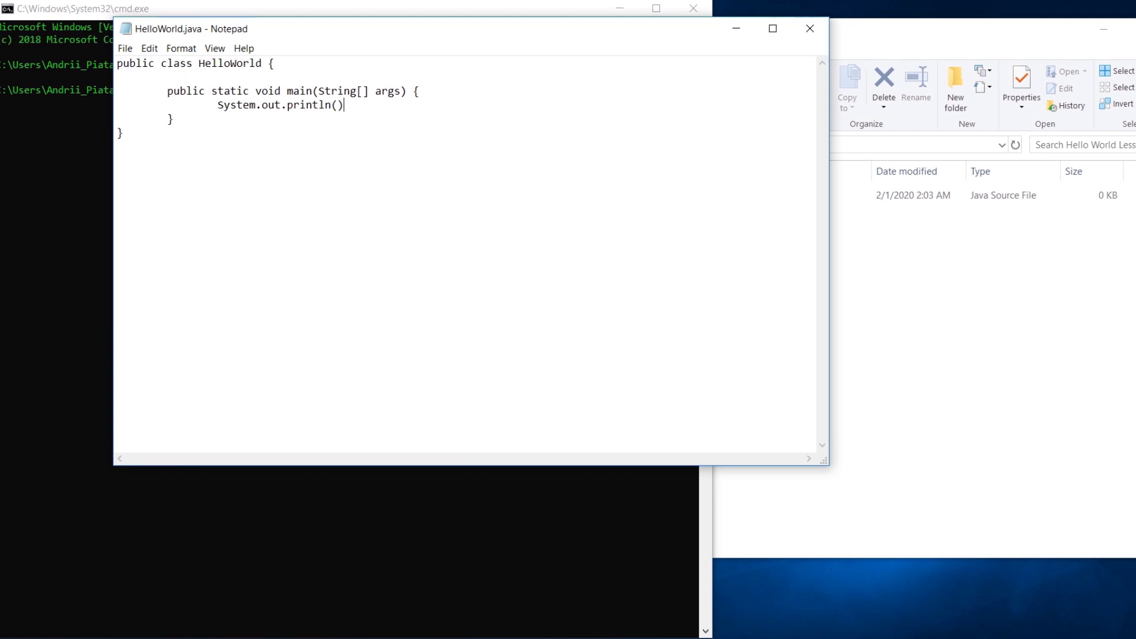
{"action": "type", "text": ";"}
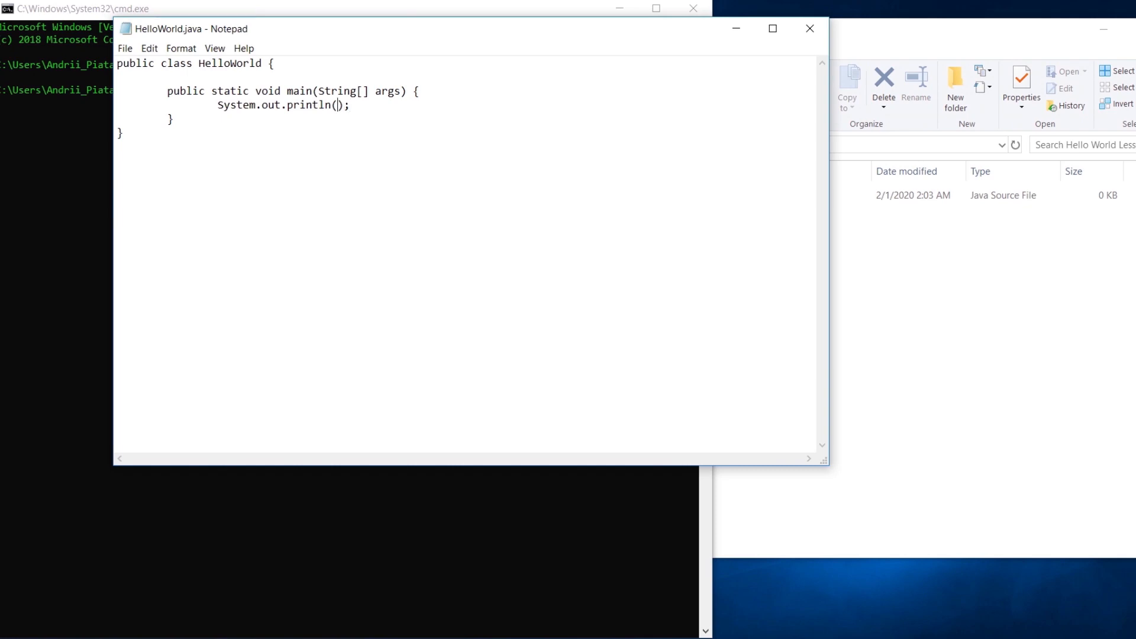
Put "Hello World" inside the println parentheses and select that text.
{"action": "type", "text": "\"Hello"}
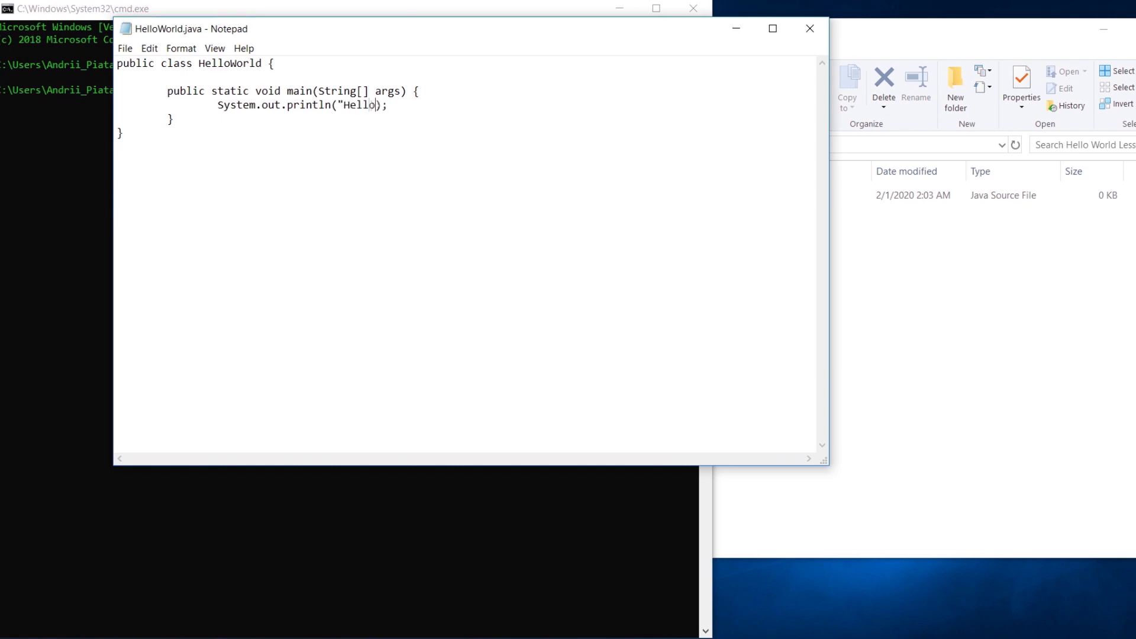
{"action": "type", "text": "World"}
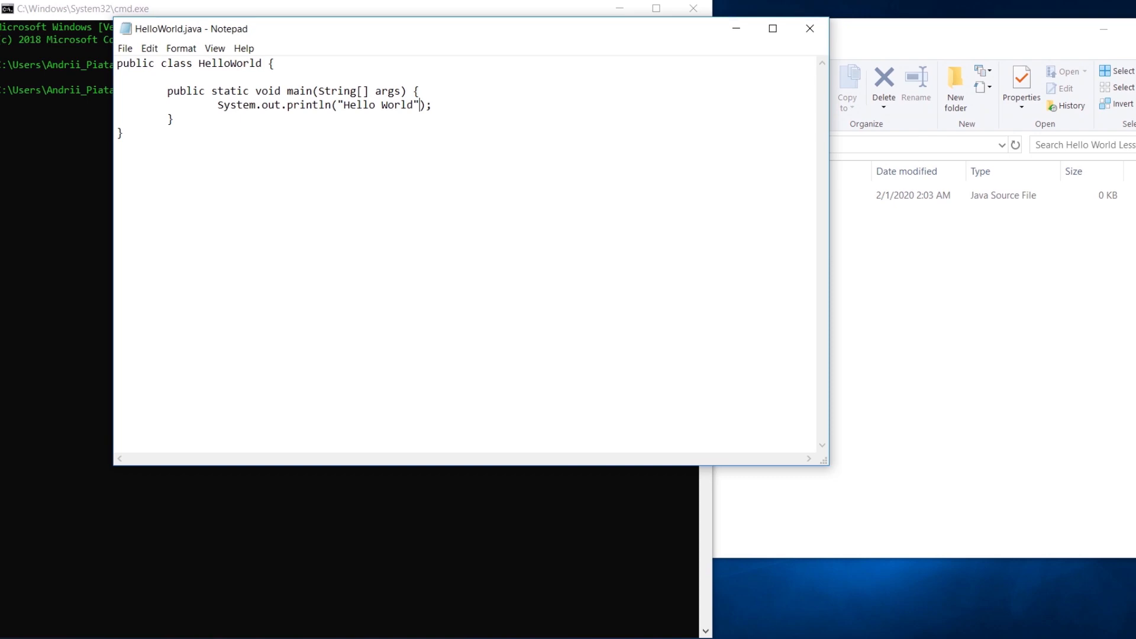
{"action": "double_click", "coordinate": [375, 105]}
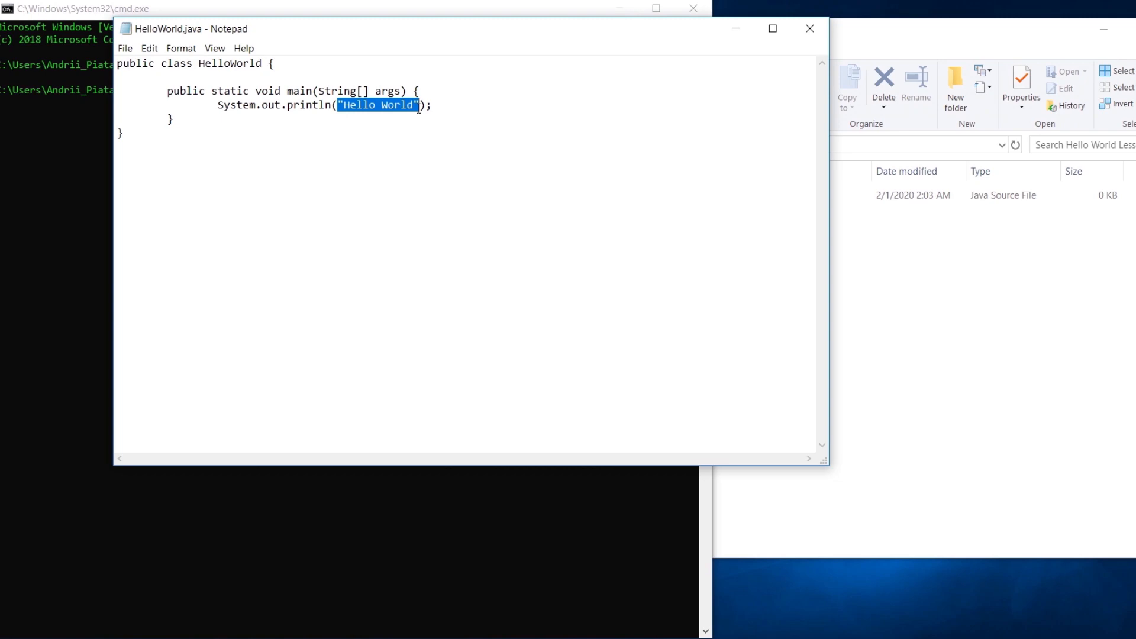
Save HelloWorld.java and compile it with javac HelloWorld.java.
{"action": "left_click", "coordinate": [124, 47]}
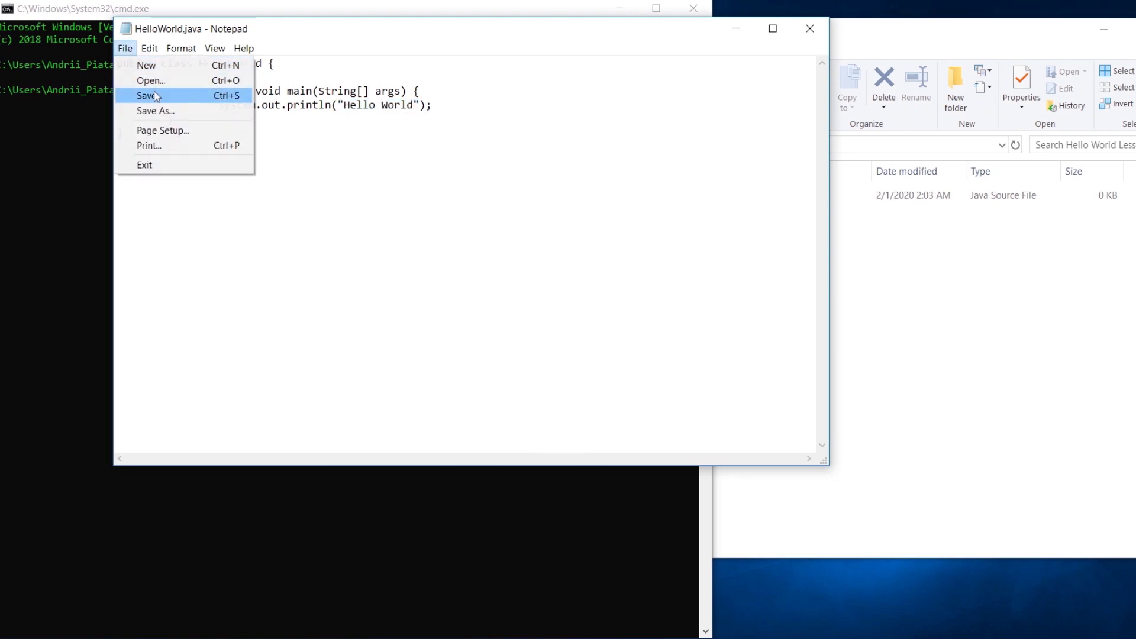
{"action": "left_click", "coordinate": [146, 94]}
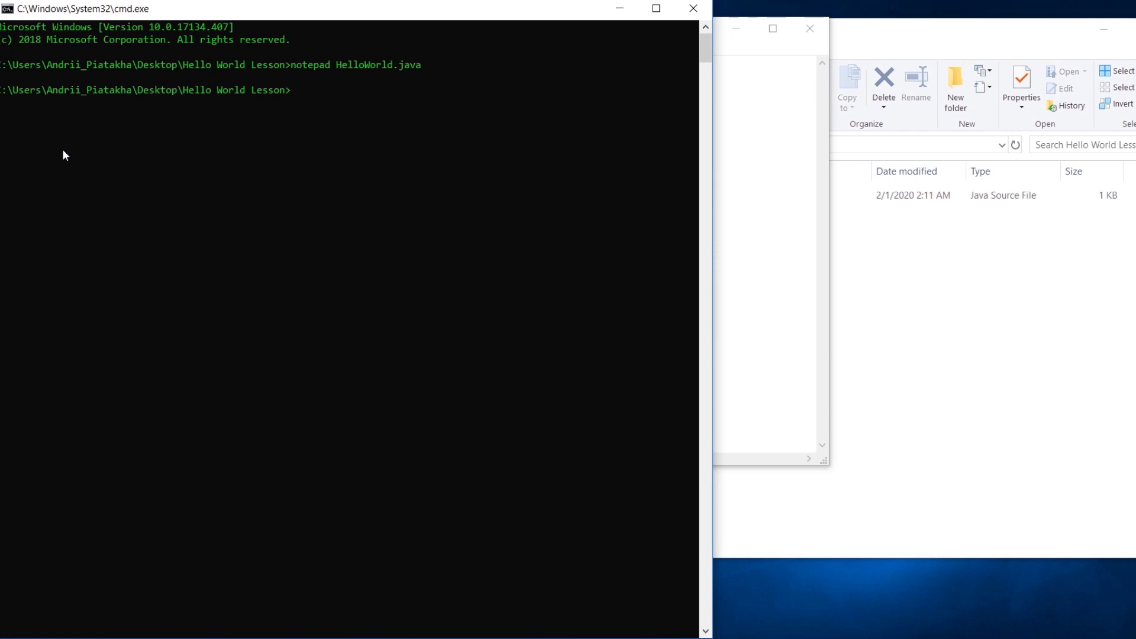
{"action": "type", "text": "java"}
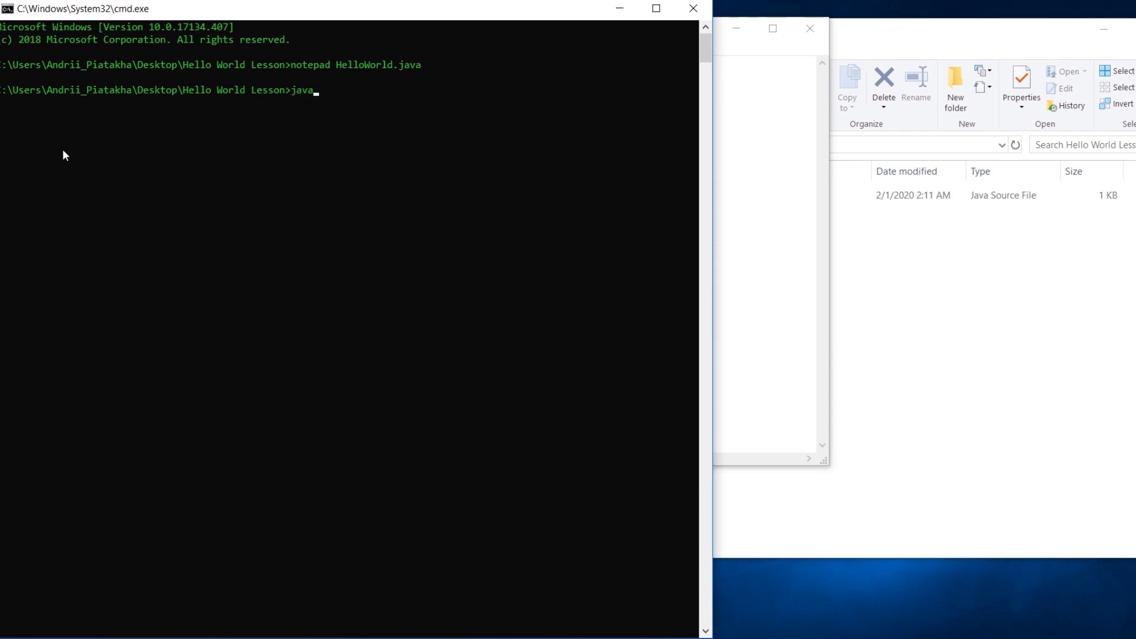
{"action": "type", "text": "c HelloWor"}
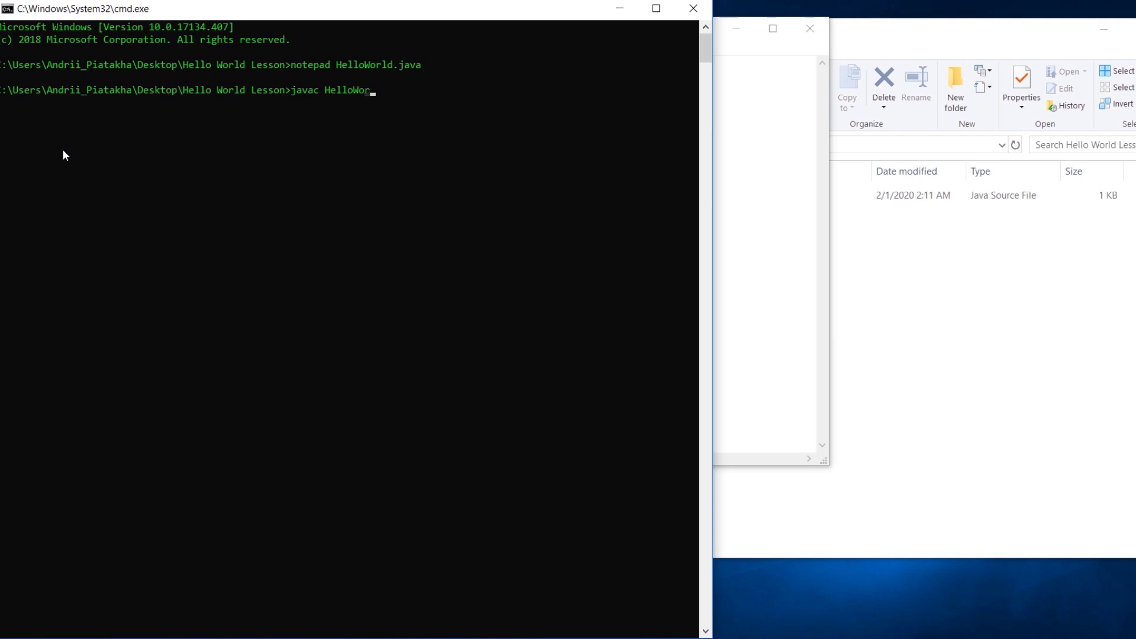
{"action": "key", "text": "Return"}
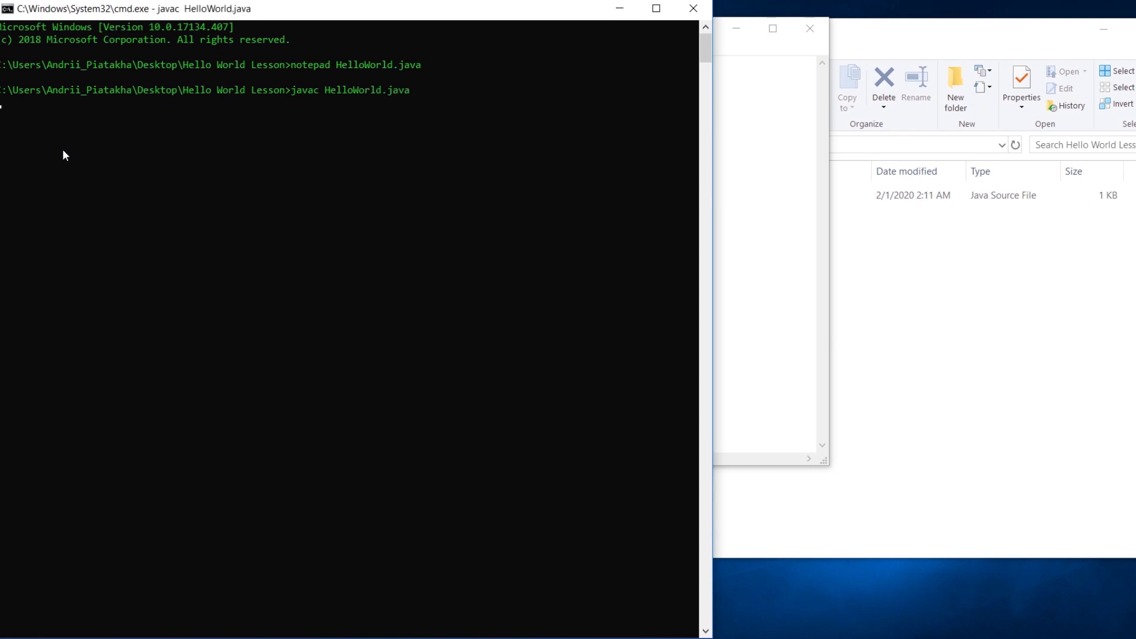
{"action": "key", "text": "Return"}
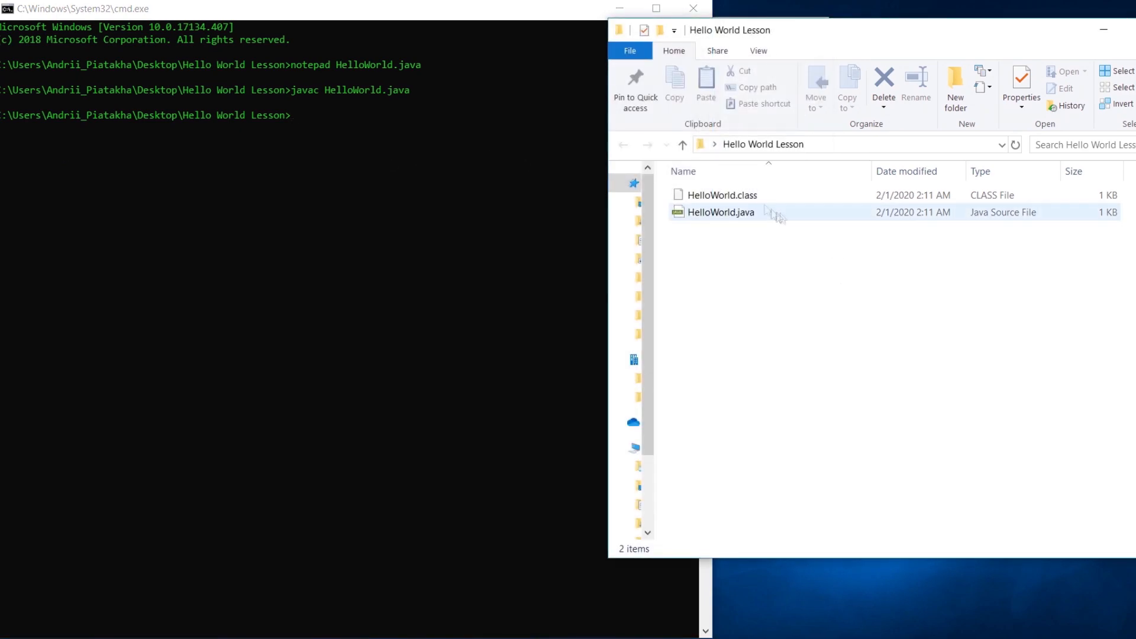
Check the new HelloWorld.class beside the source in the folder, then return to the prompt.
{"action": "left_click", "coordinate": [721, 196]}
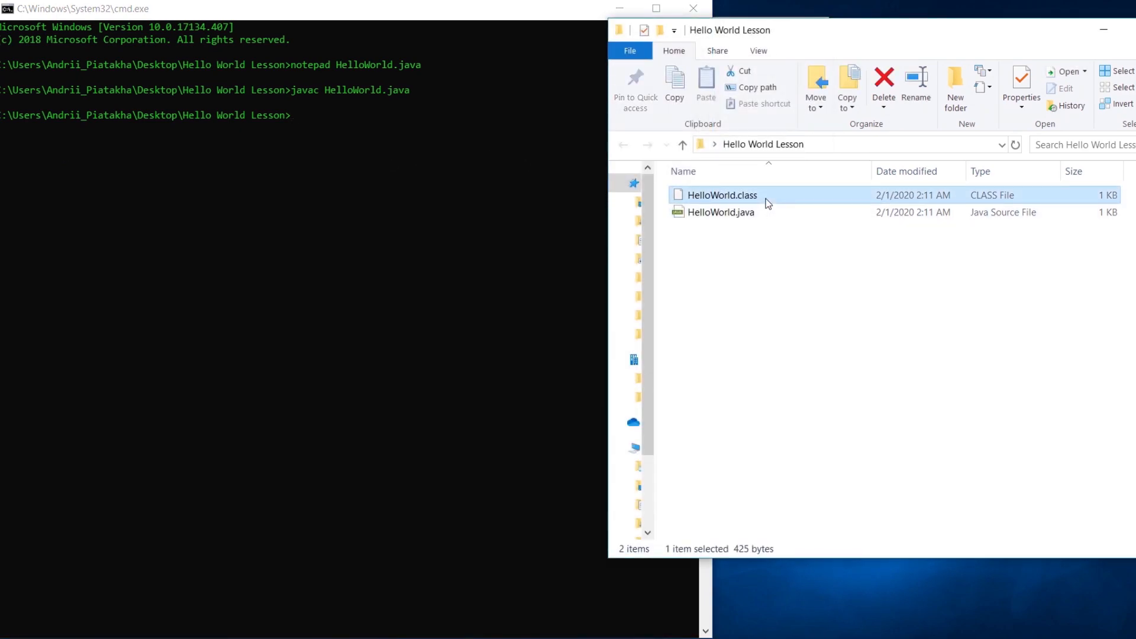
{"action": "left_click", "coordinate": [721, 212]}
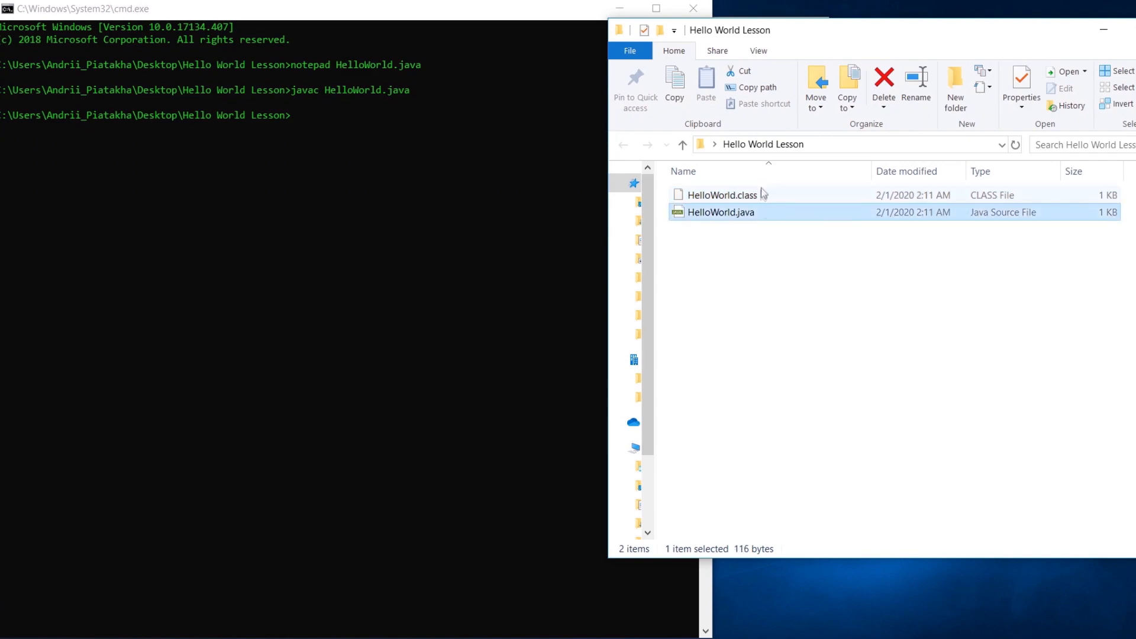
{"action": "left_click", "coordinate": [720, 194]}
{"action": "type", "text": "java HelloWo"}
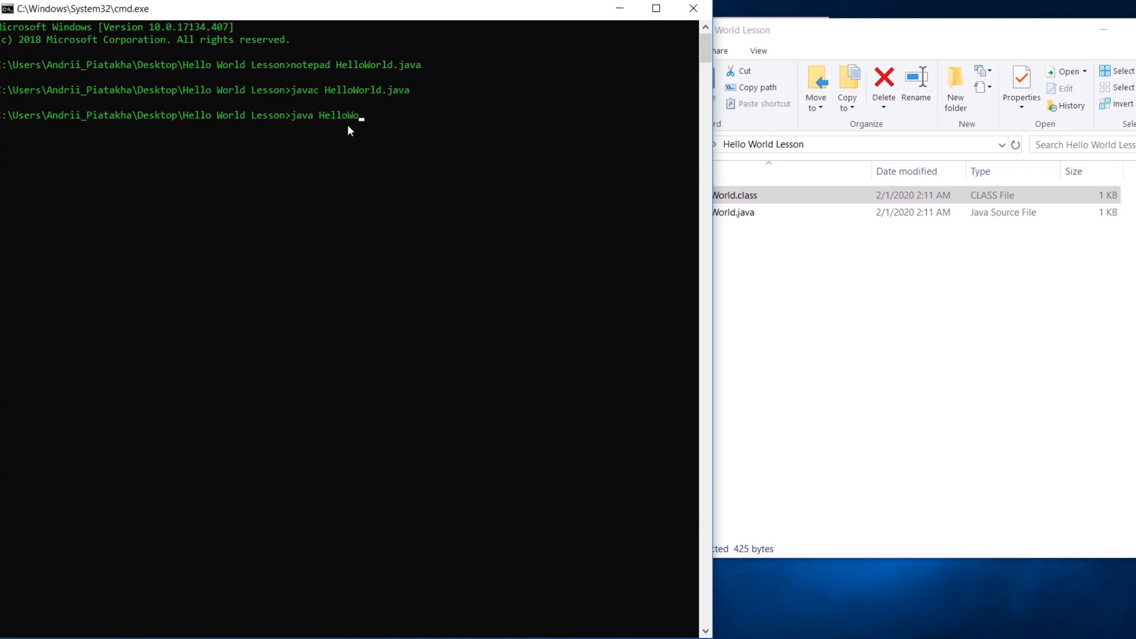
Run java HelloWorld so it prints Hello World.
{"action": "key", "text": "Return"}
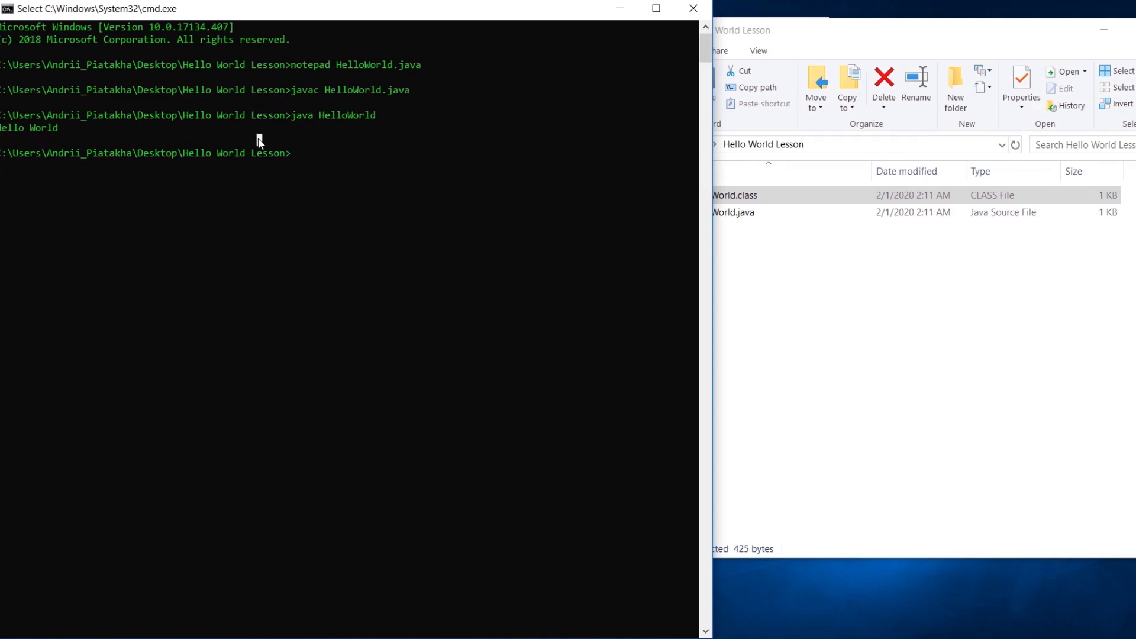
{"action": "mouse_move", "coordinate": [709, 301]}
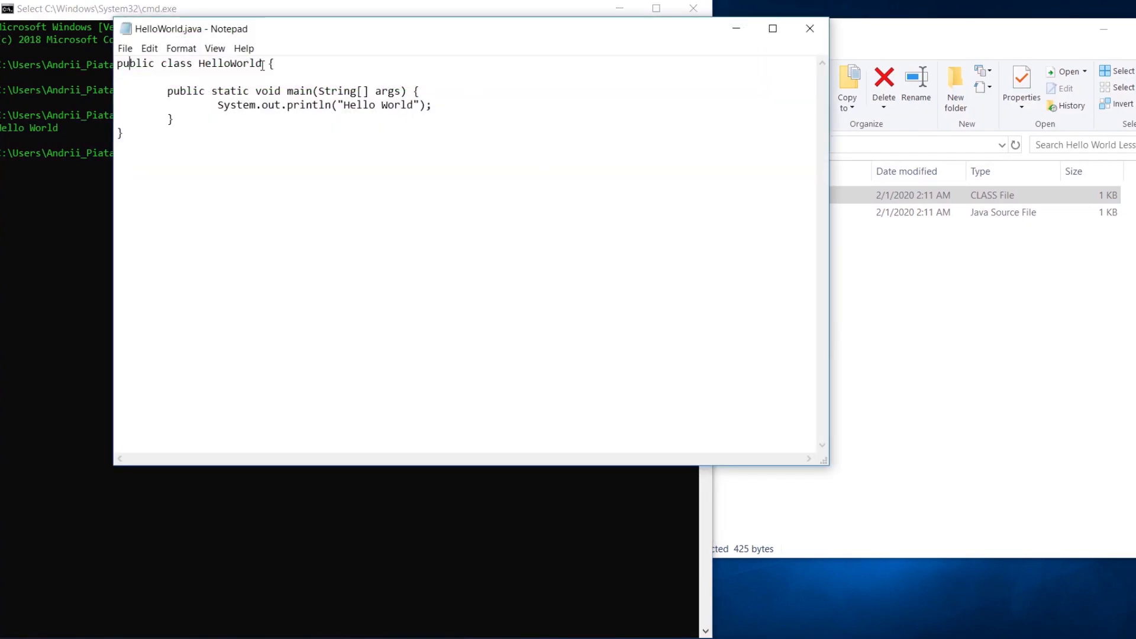
Rename the class to HelloWorlD, save, and recompile with javac HelloWorld.java to show the mismatch error.
{"action": "key", "text": "Backspace"}
{"action": "type", "text": "D"}
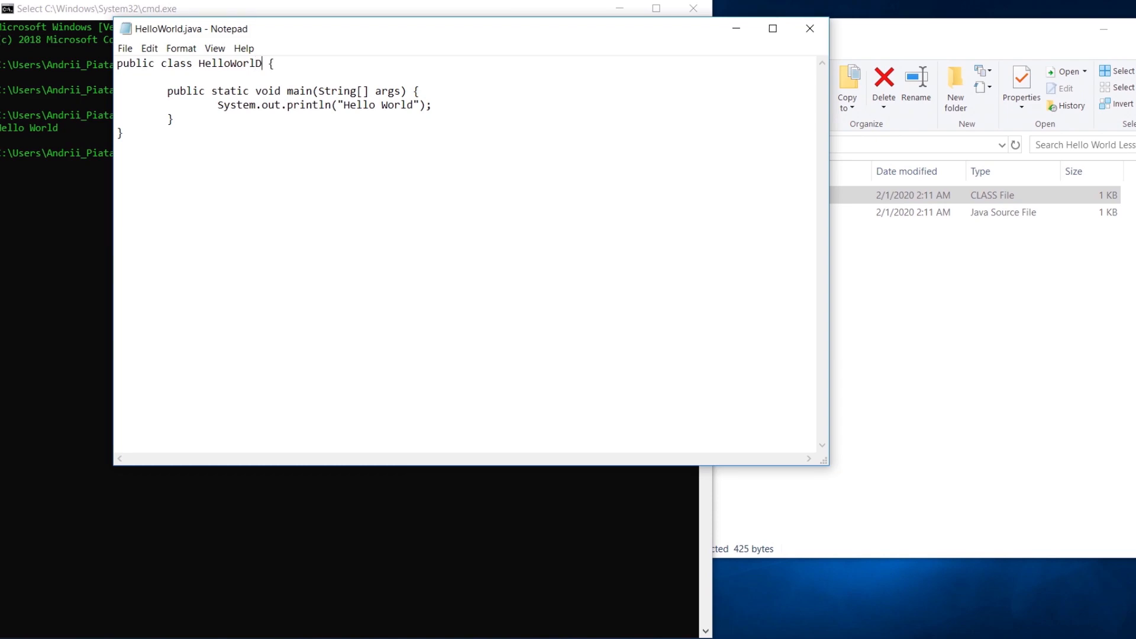
{"action": "mouse_move", "coordinate": [312, 92]}
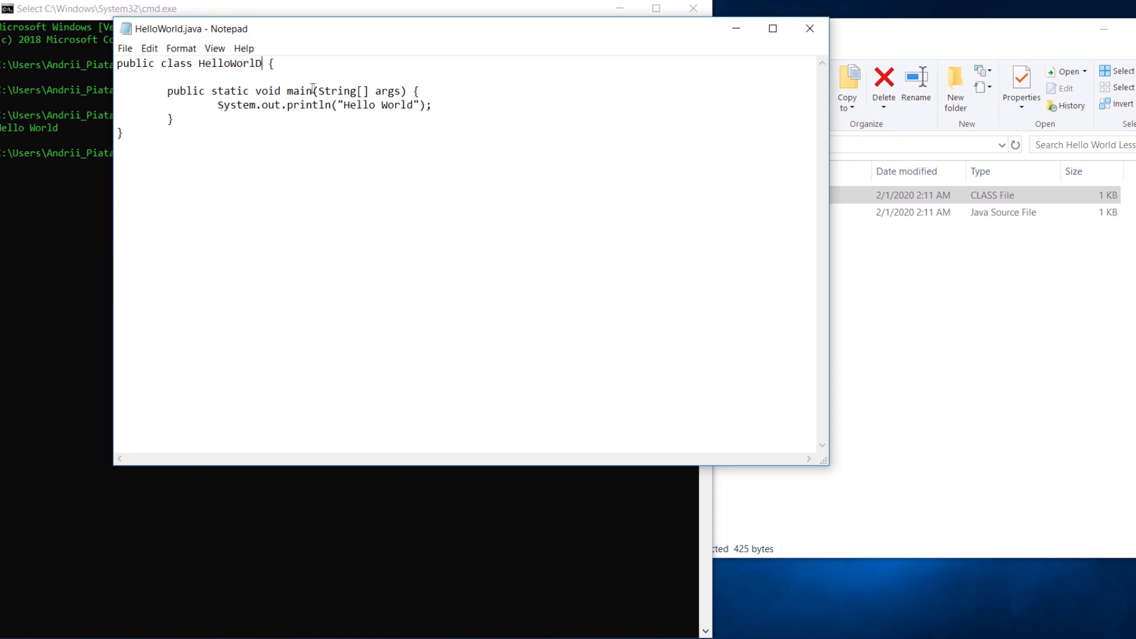
{"action": "type", "text": "e"}
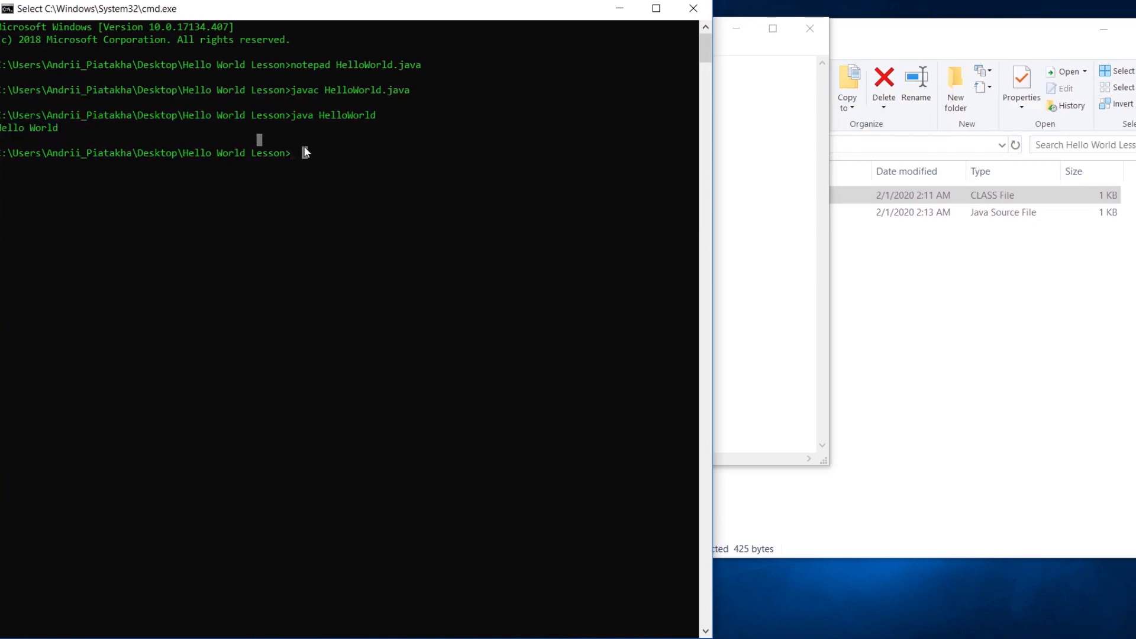
{"action": "key", "text": "up"}
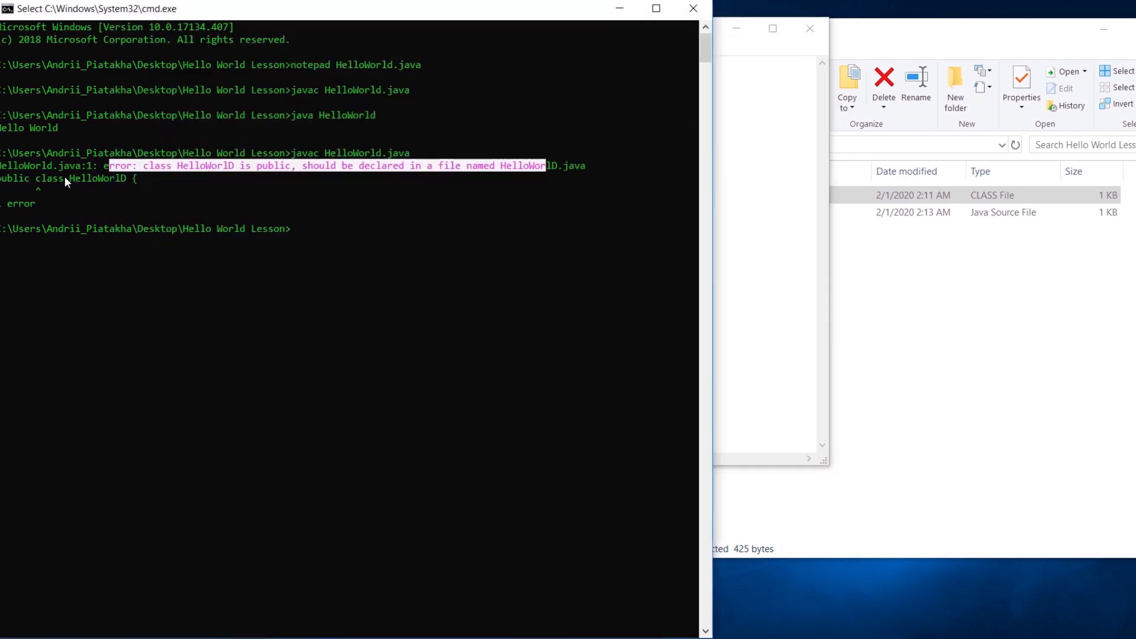
{"action": "left_click", "coordinate": [355, 232]}
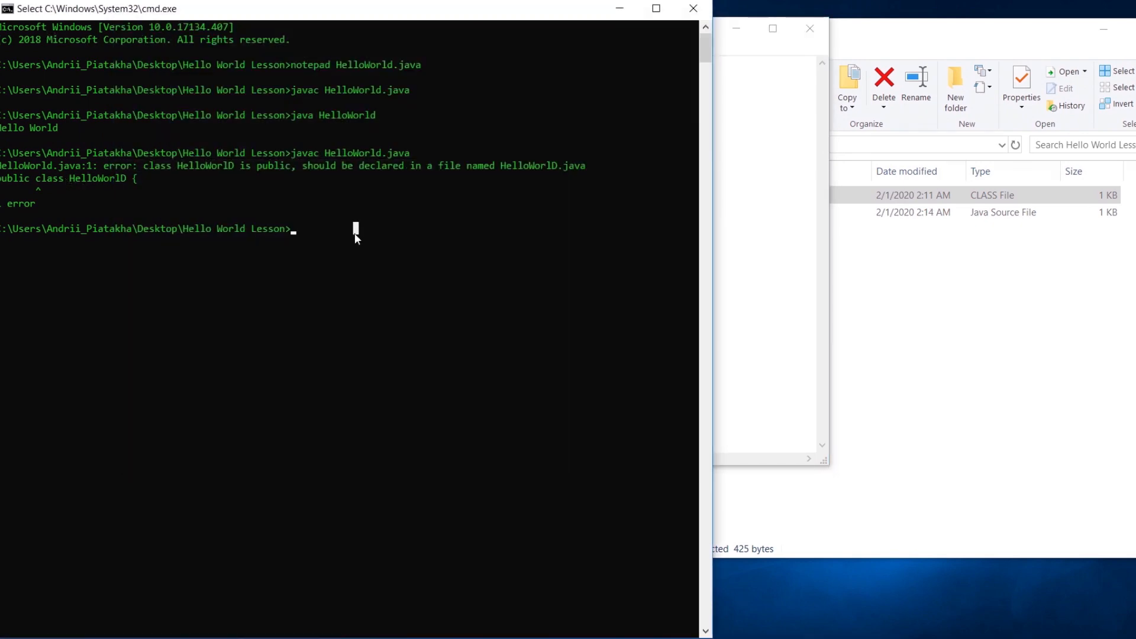
{"action": "type", "text": "javac HelloWorld.java"}
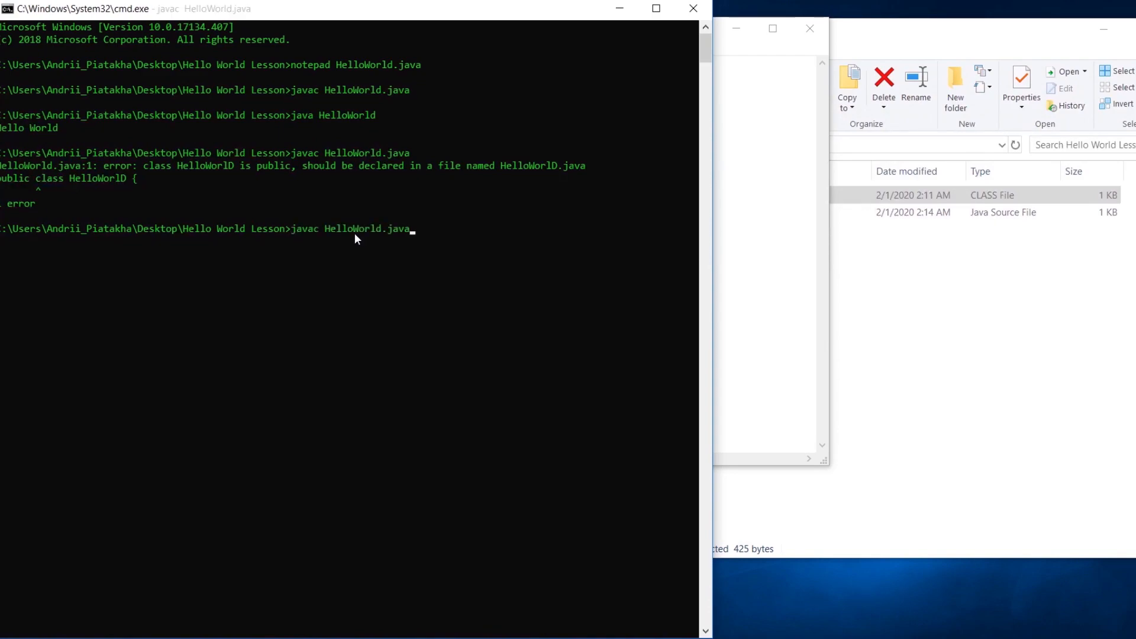
Recompile HelloWorld.java cleanly before running it to trigger the Main method not found error.
{"action": "key", "text": "Return"}
{"action": "type", "text": "java HelloWorld"}
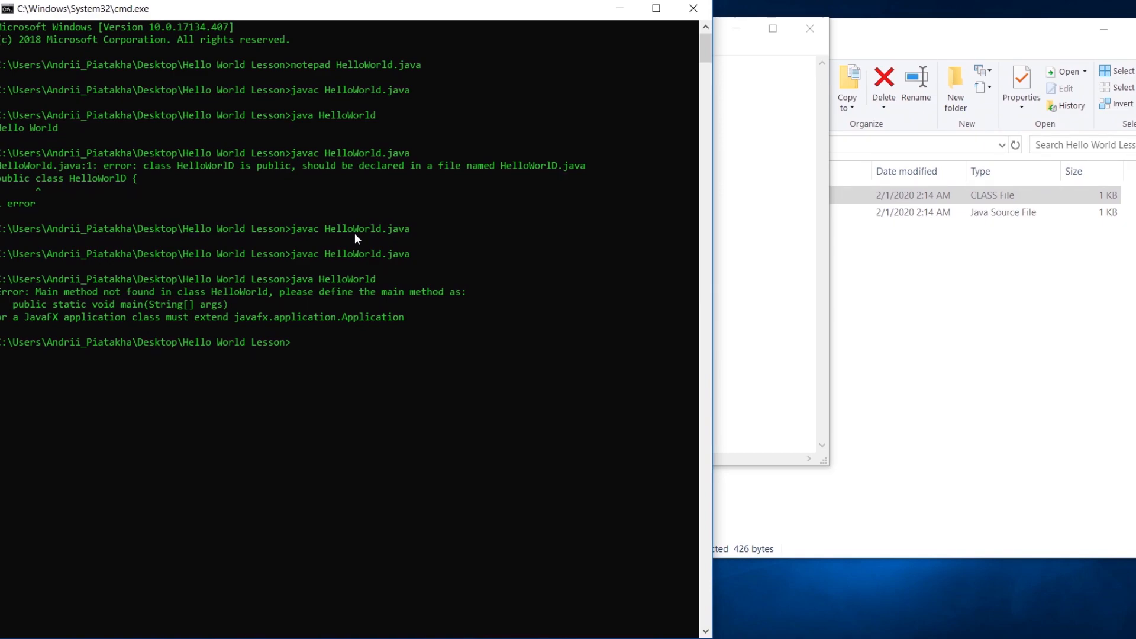
{"action": "mouse_move", "coordinate": [331, 233]}
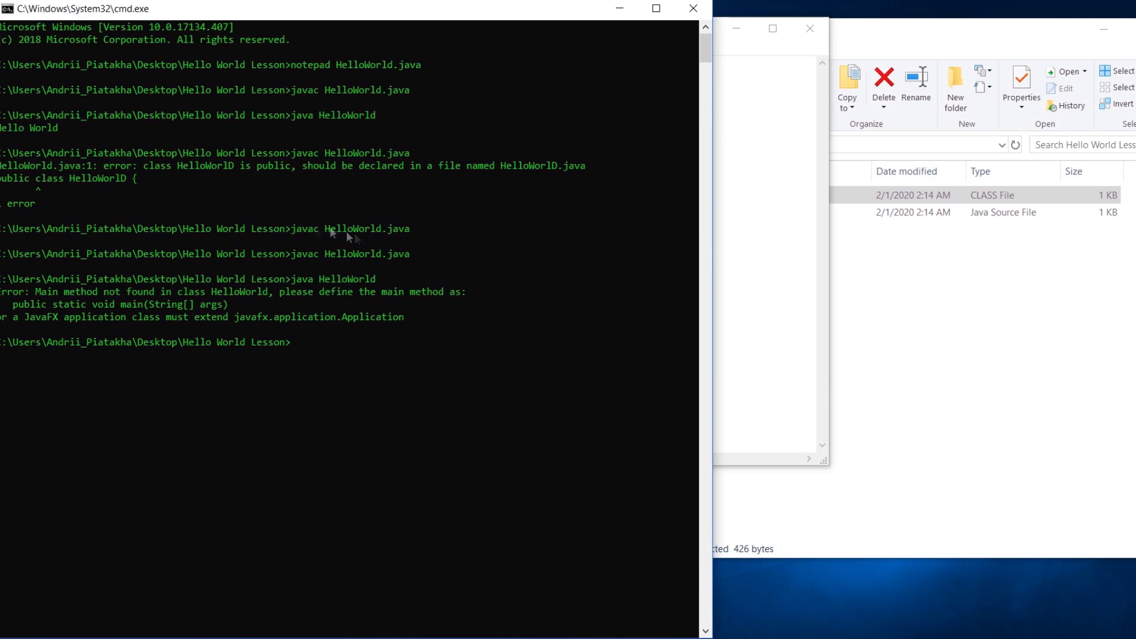
{"action": "mouse_move", "coordinate": [47, 293]}
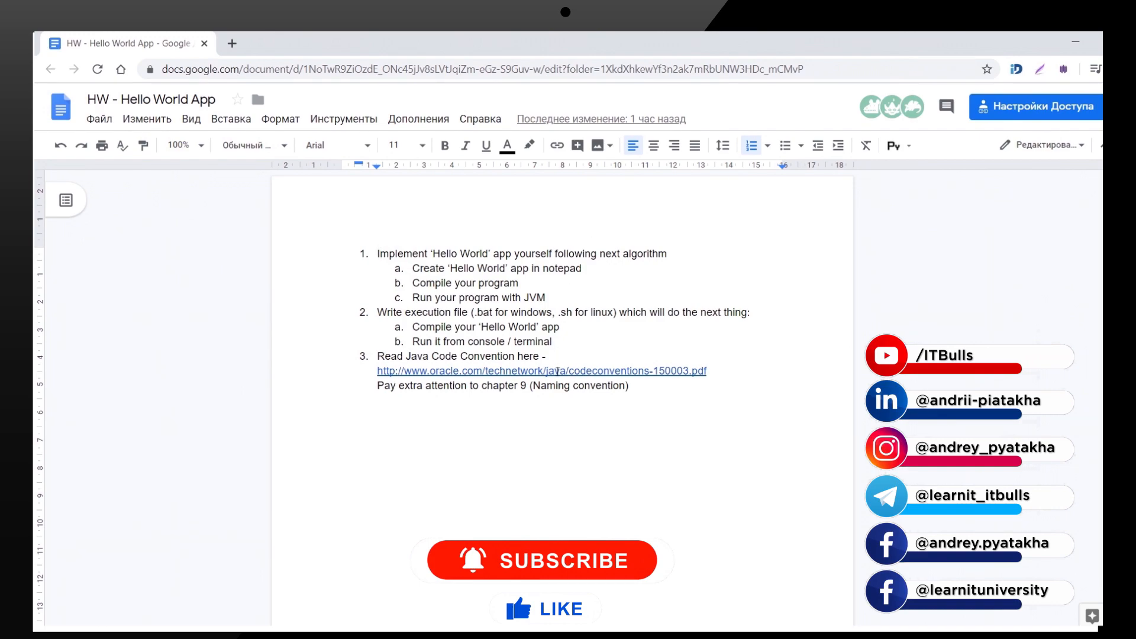
Bring up the oracle.com Java Code Conventions link preview in the HW - Hello World App document.
{"action": "left_click", "coordinate": [555, 370]}
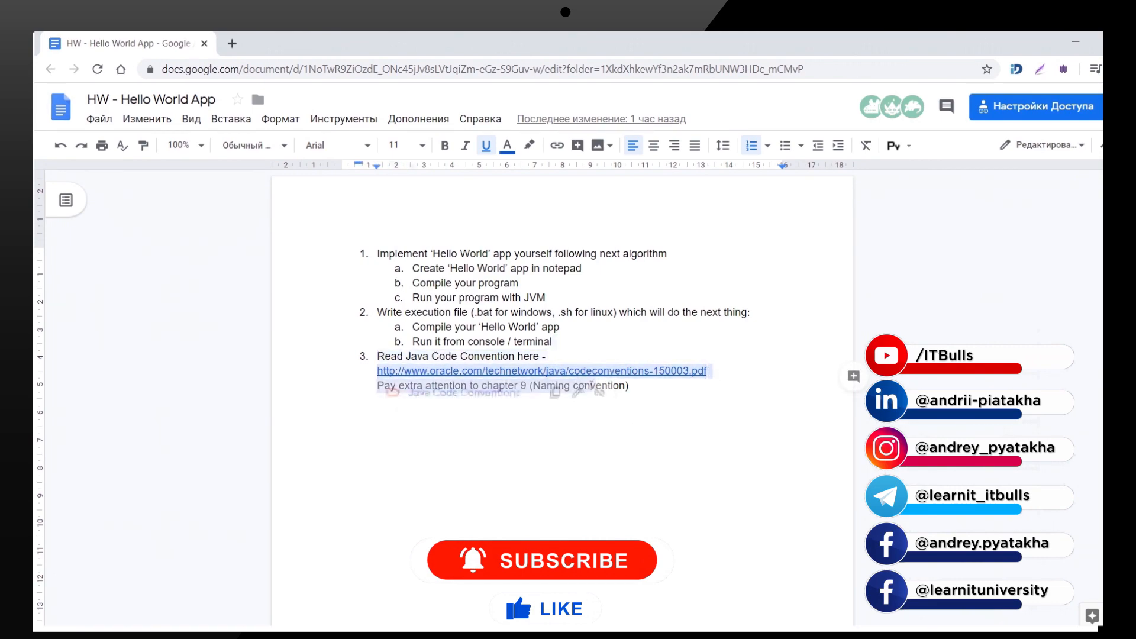
{"action": "left_click", "coordinate": [542, 370]}
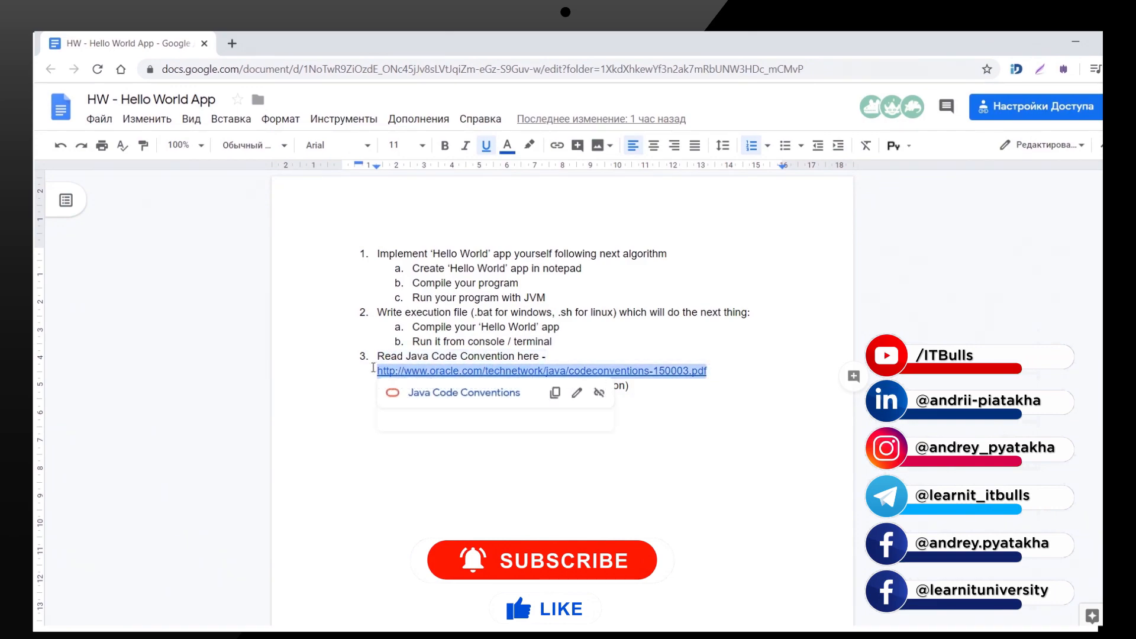